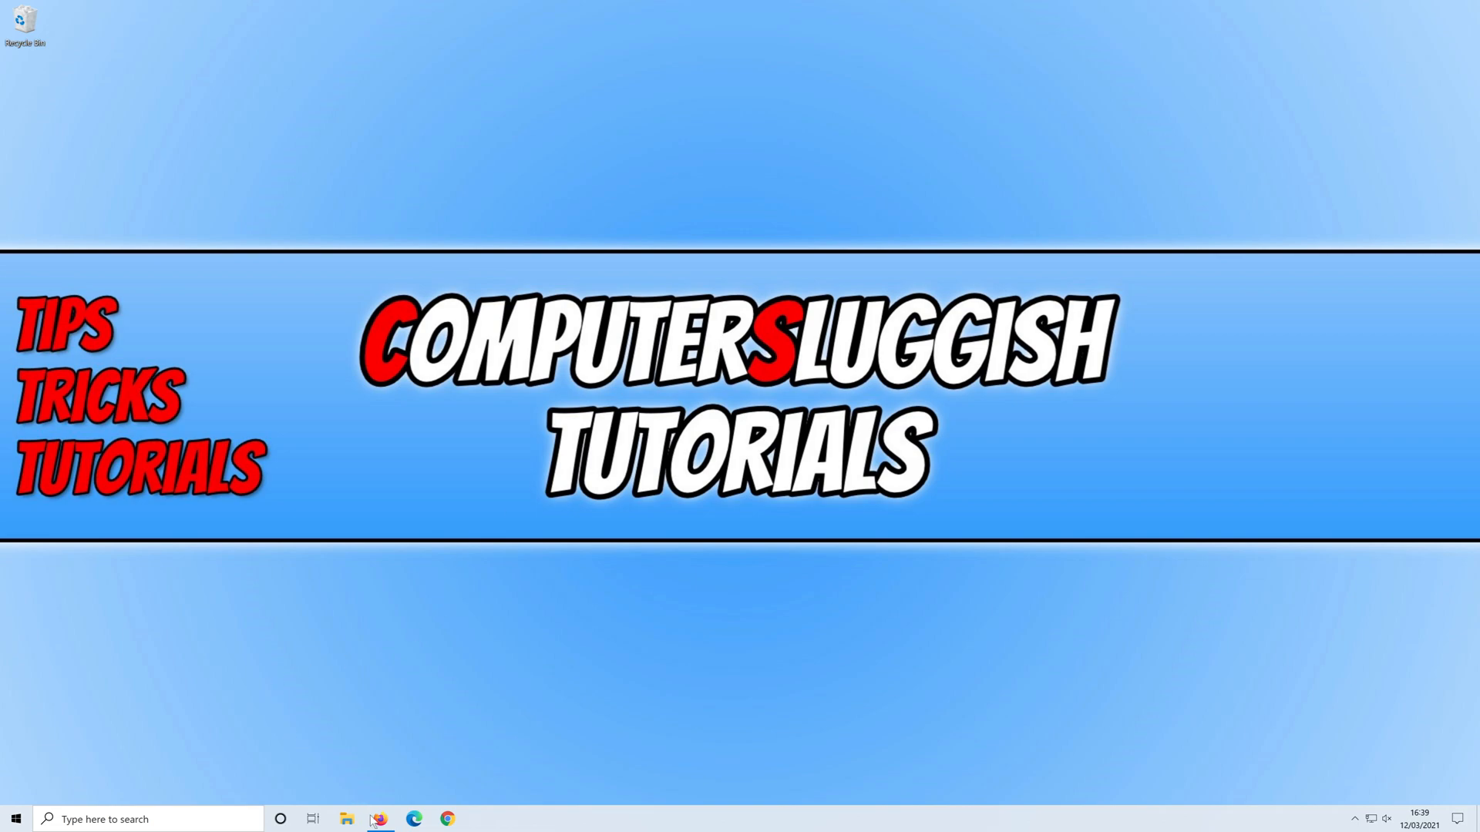
Download SteamSetup.exe from store.steampowered.com/about in Firefox and save the file.
click(379, 819)
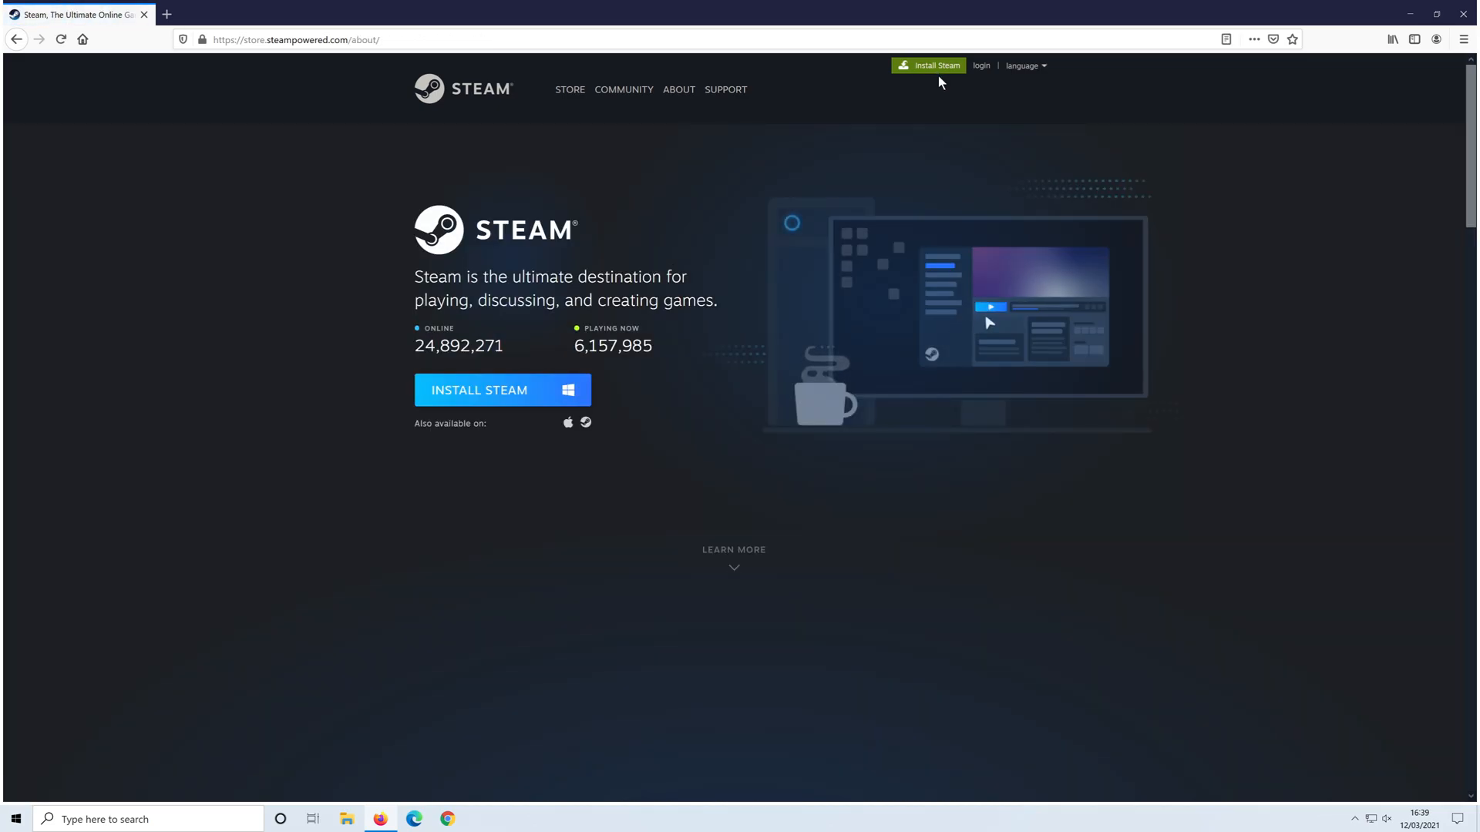
click(502, 390)
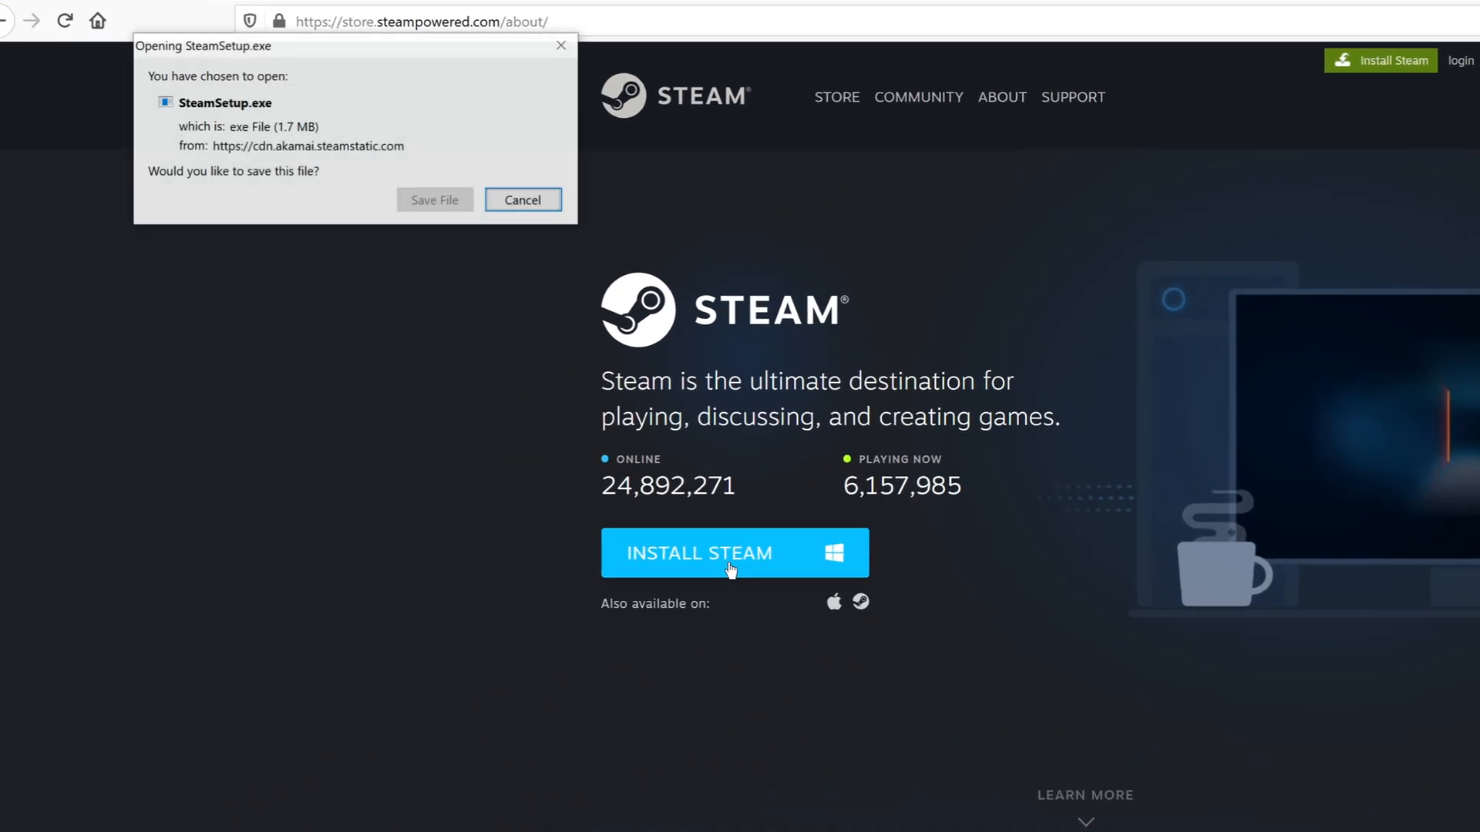
click(523, 199)
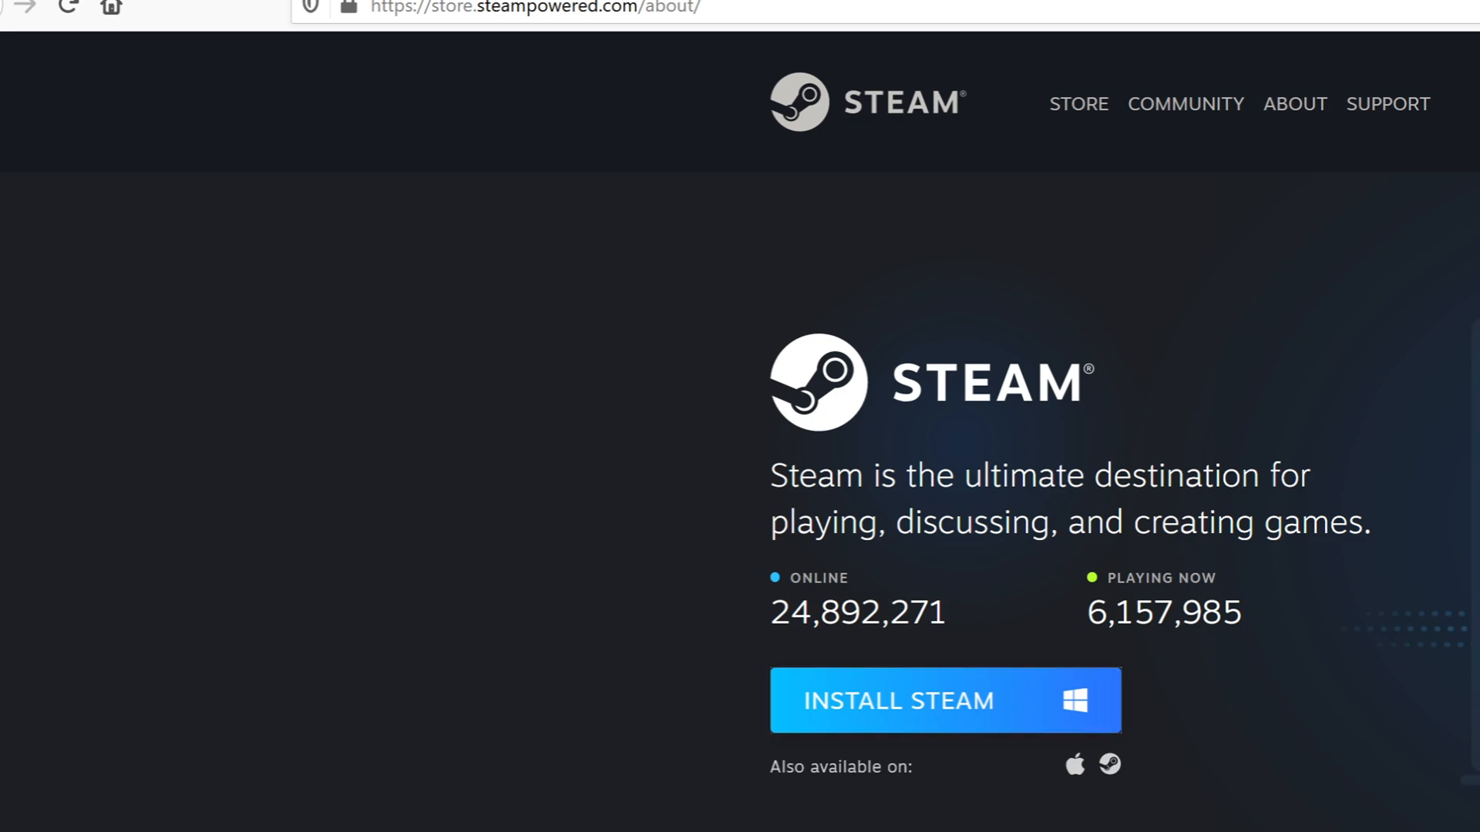
Run SteamSetup.exe, install Steam in English to C:\Program Files (x86)\Steam, and finish launching Steam.
click(943, 700)
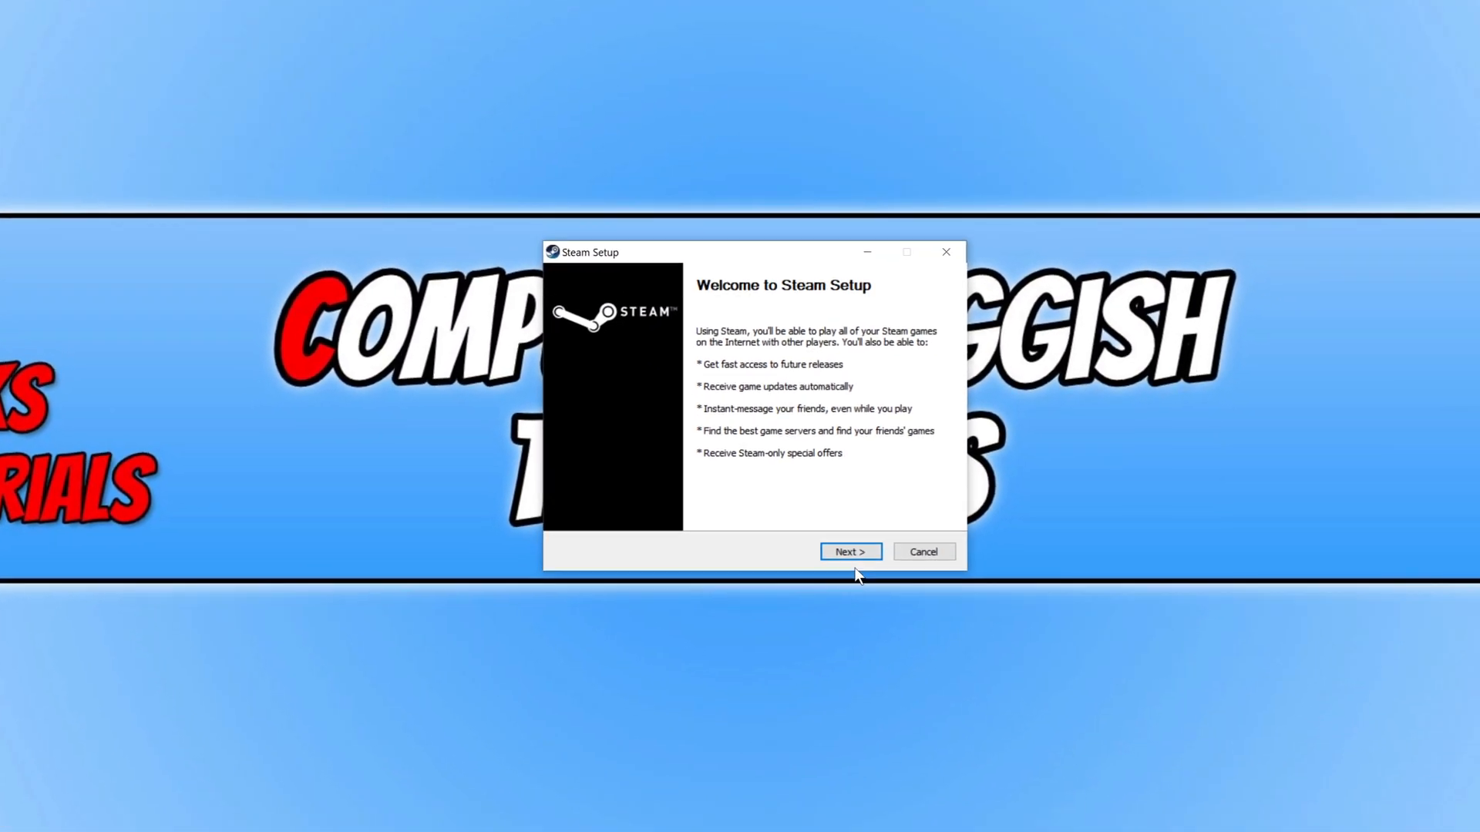
click(847, 552)
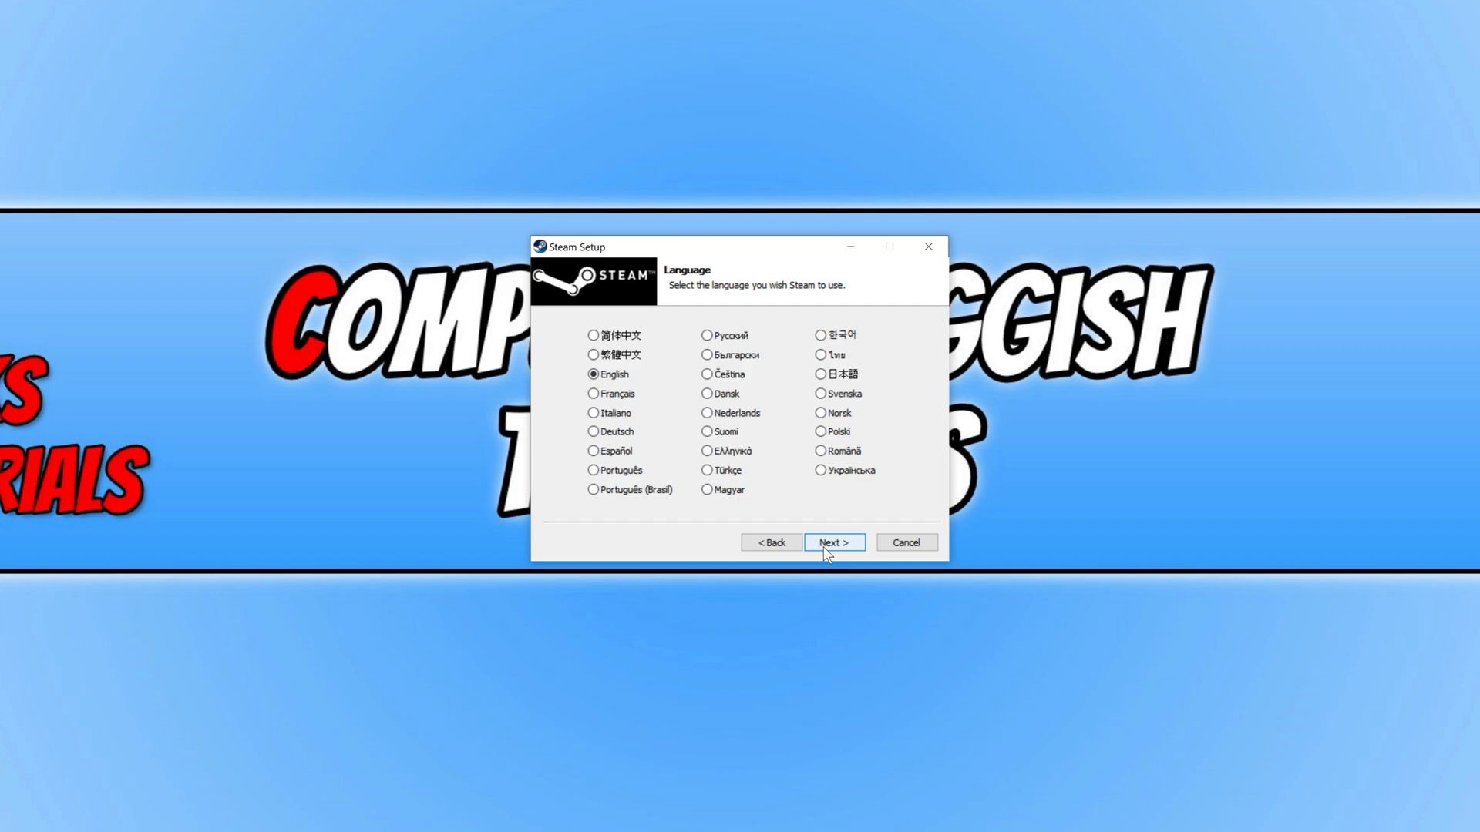
mouse_move(831, 547)
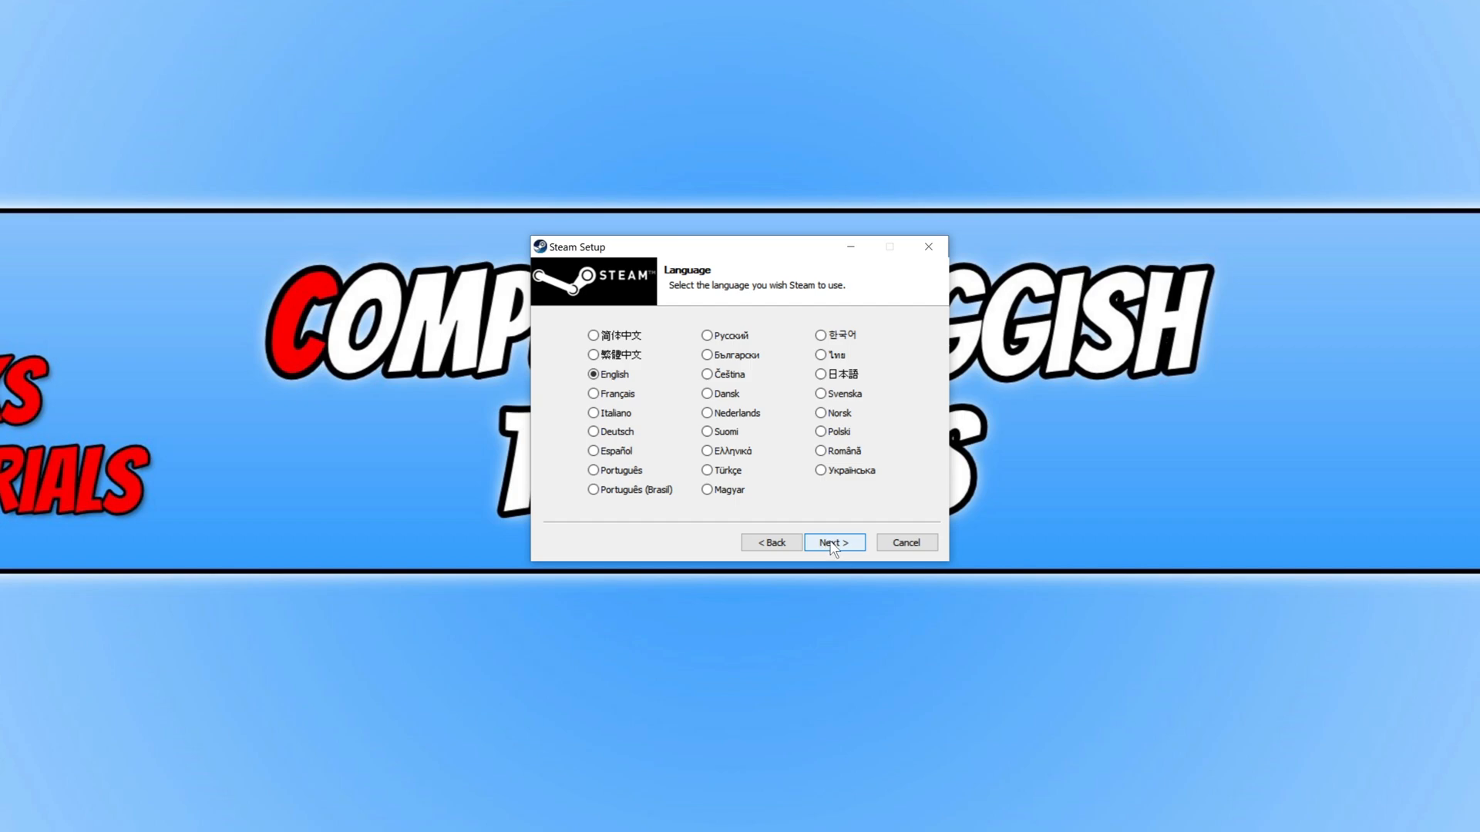
click(832, 541)
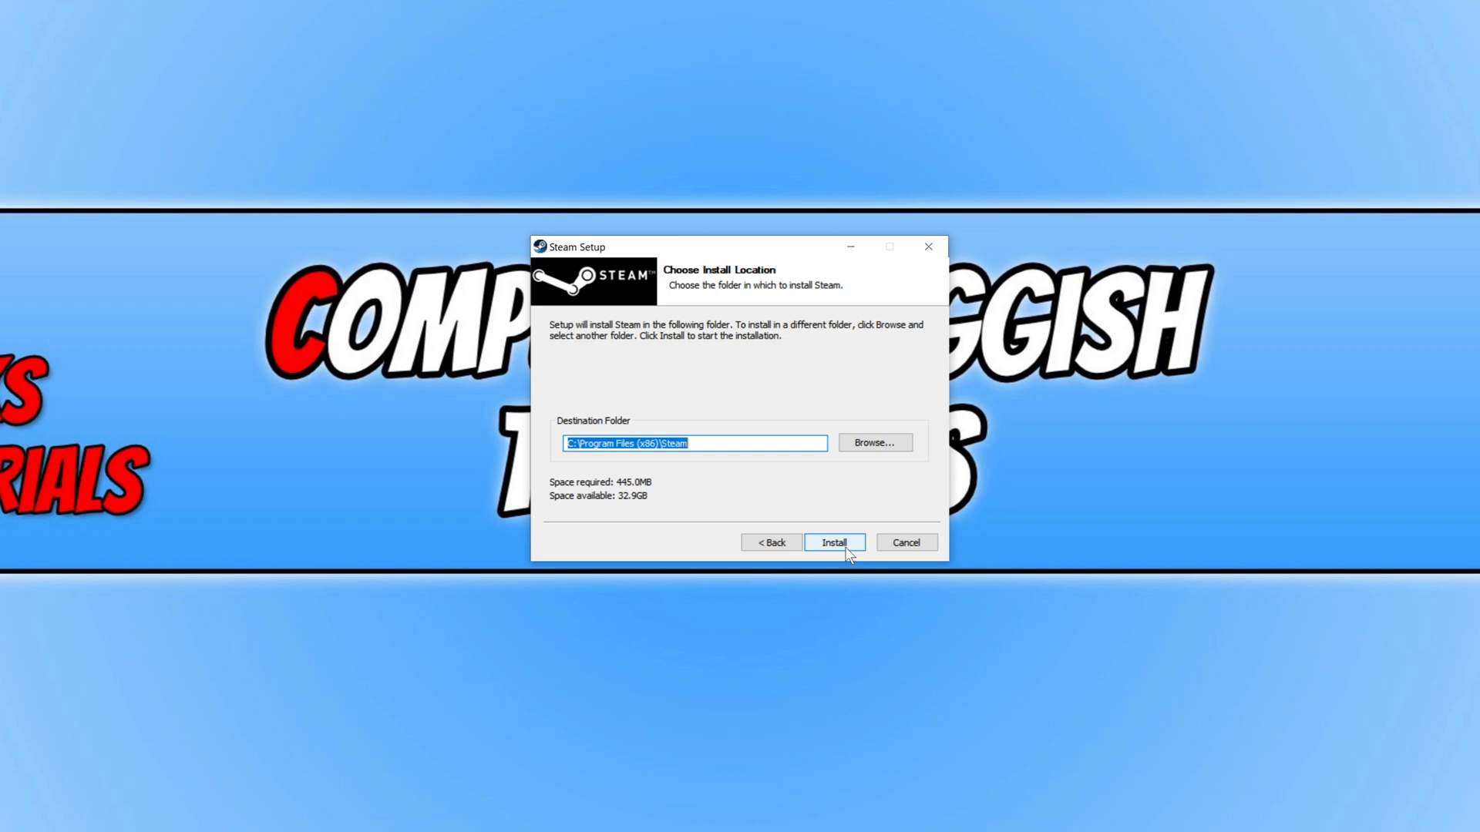
click(832, 541)
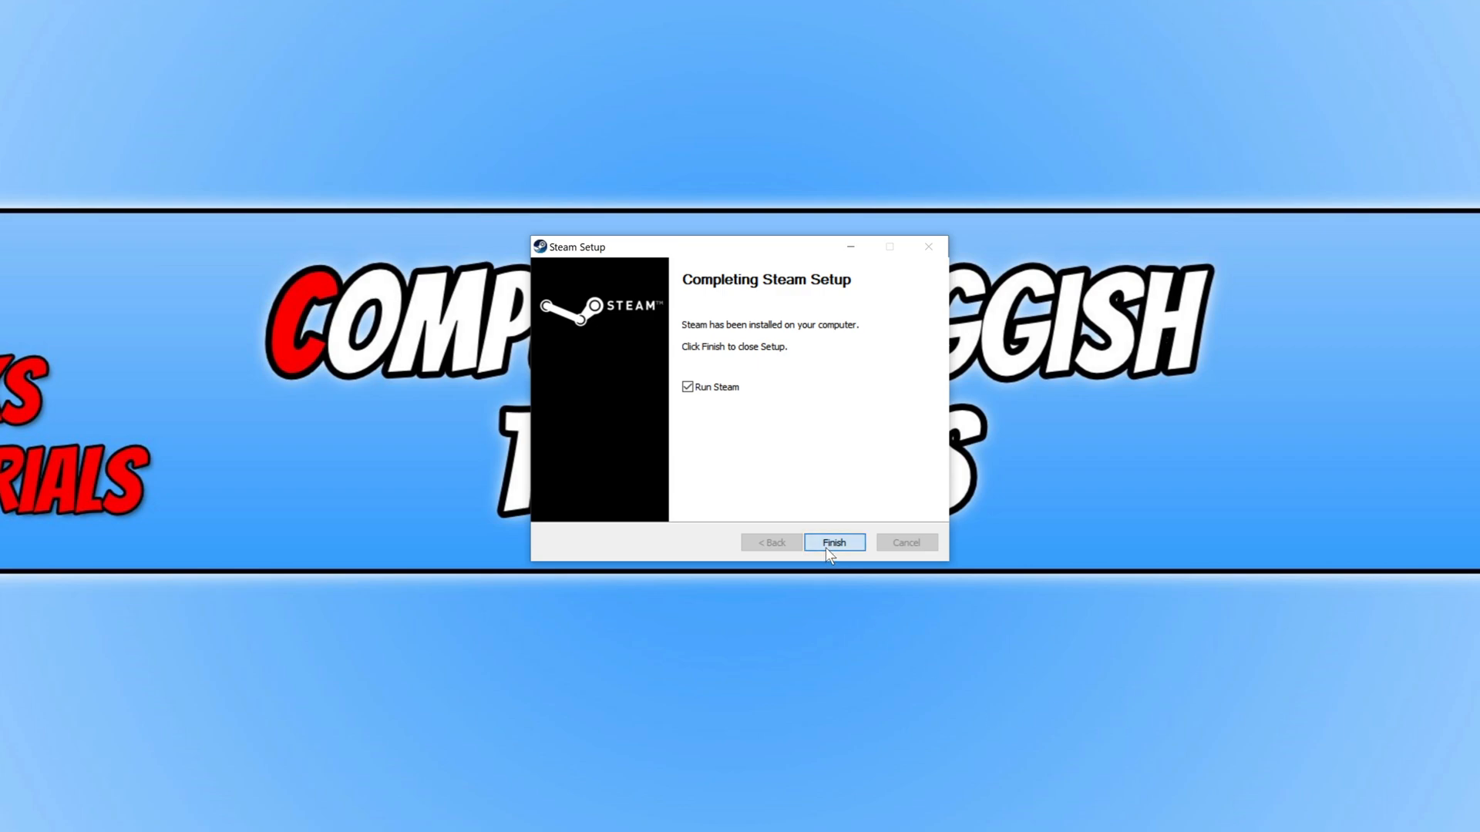
click(832, 542)
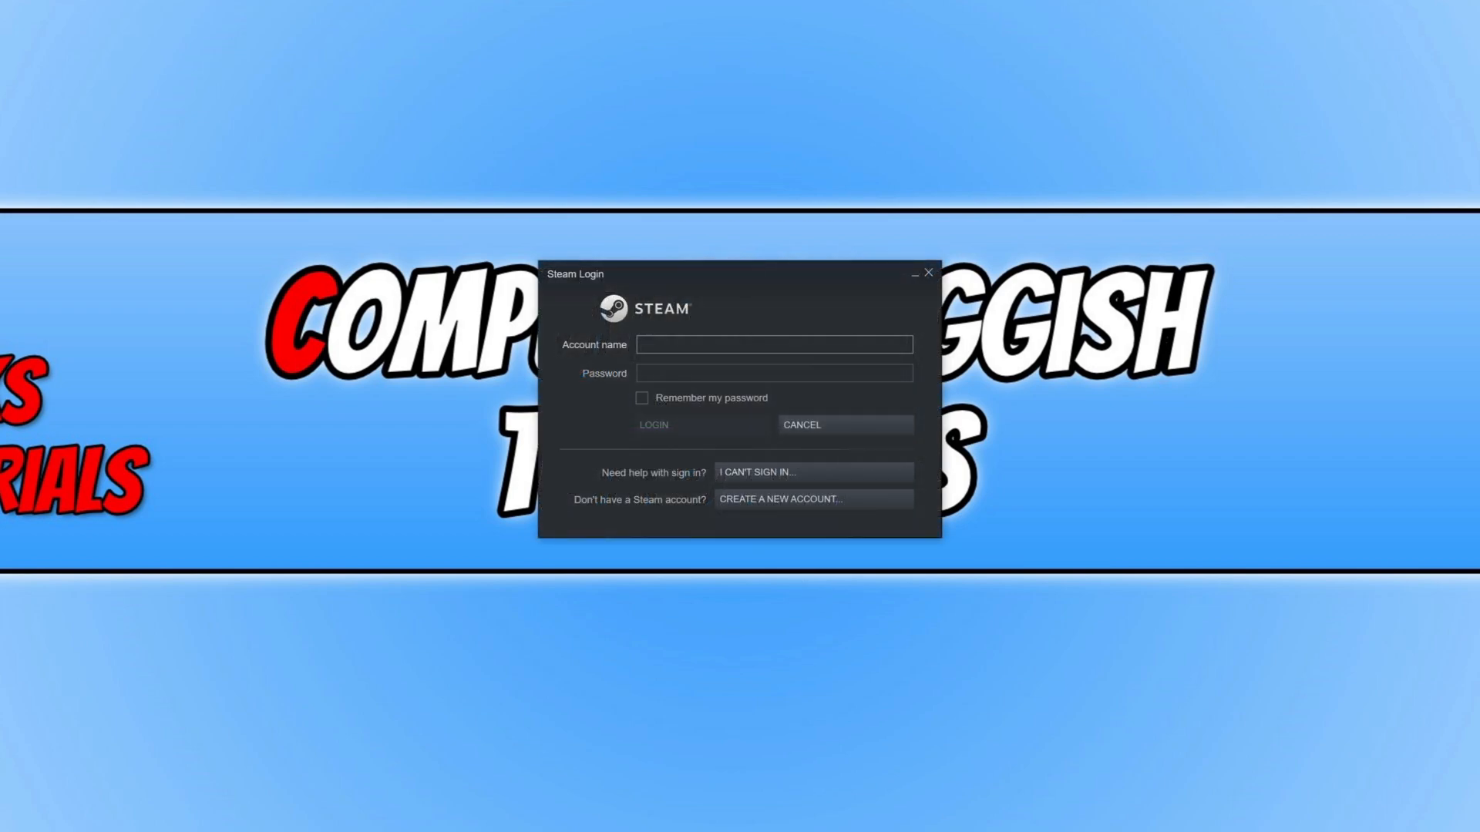
click(774, 344)
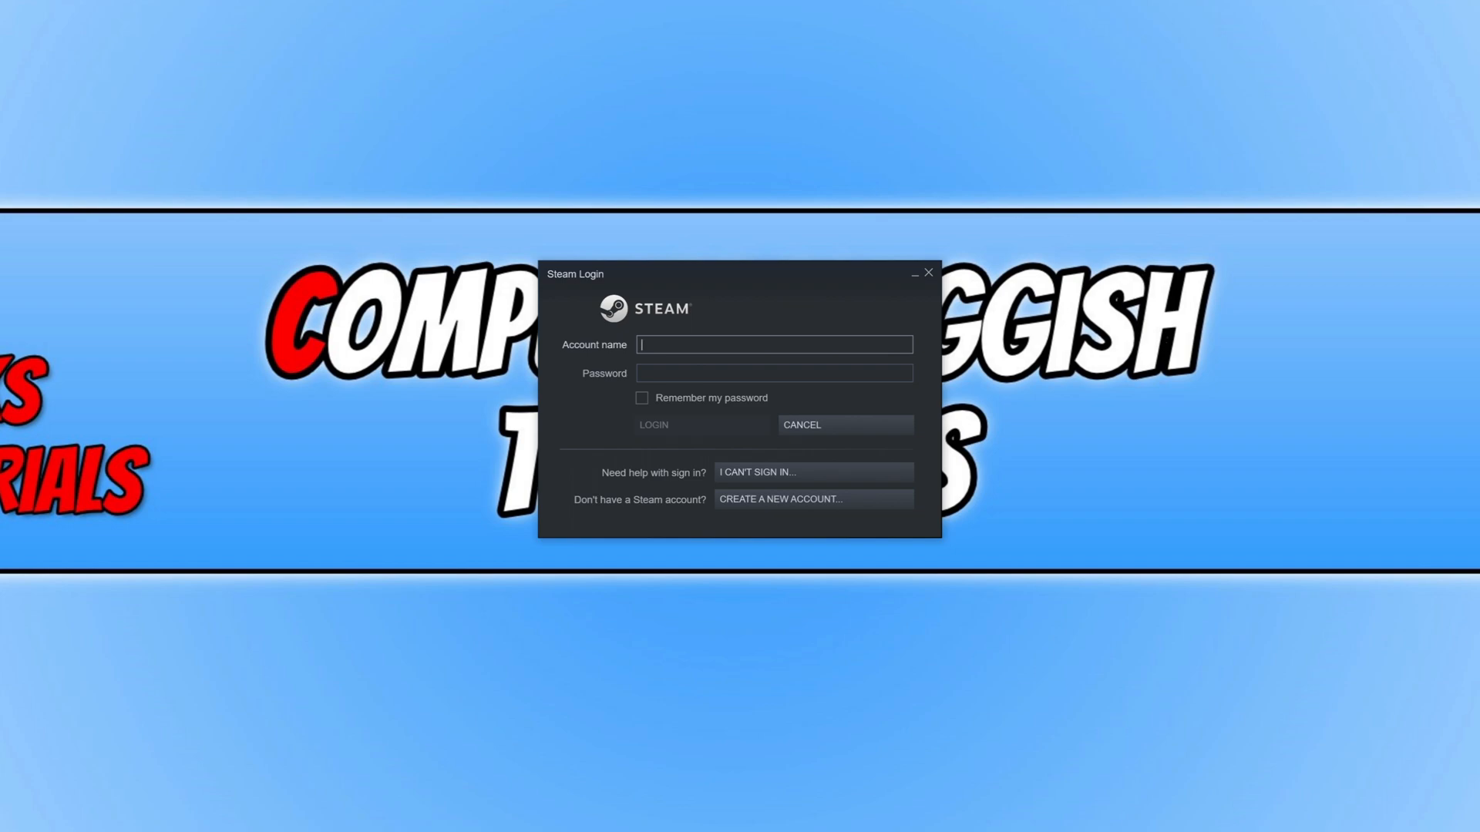
mouse_move(1194, 247)
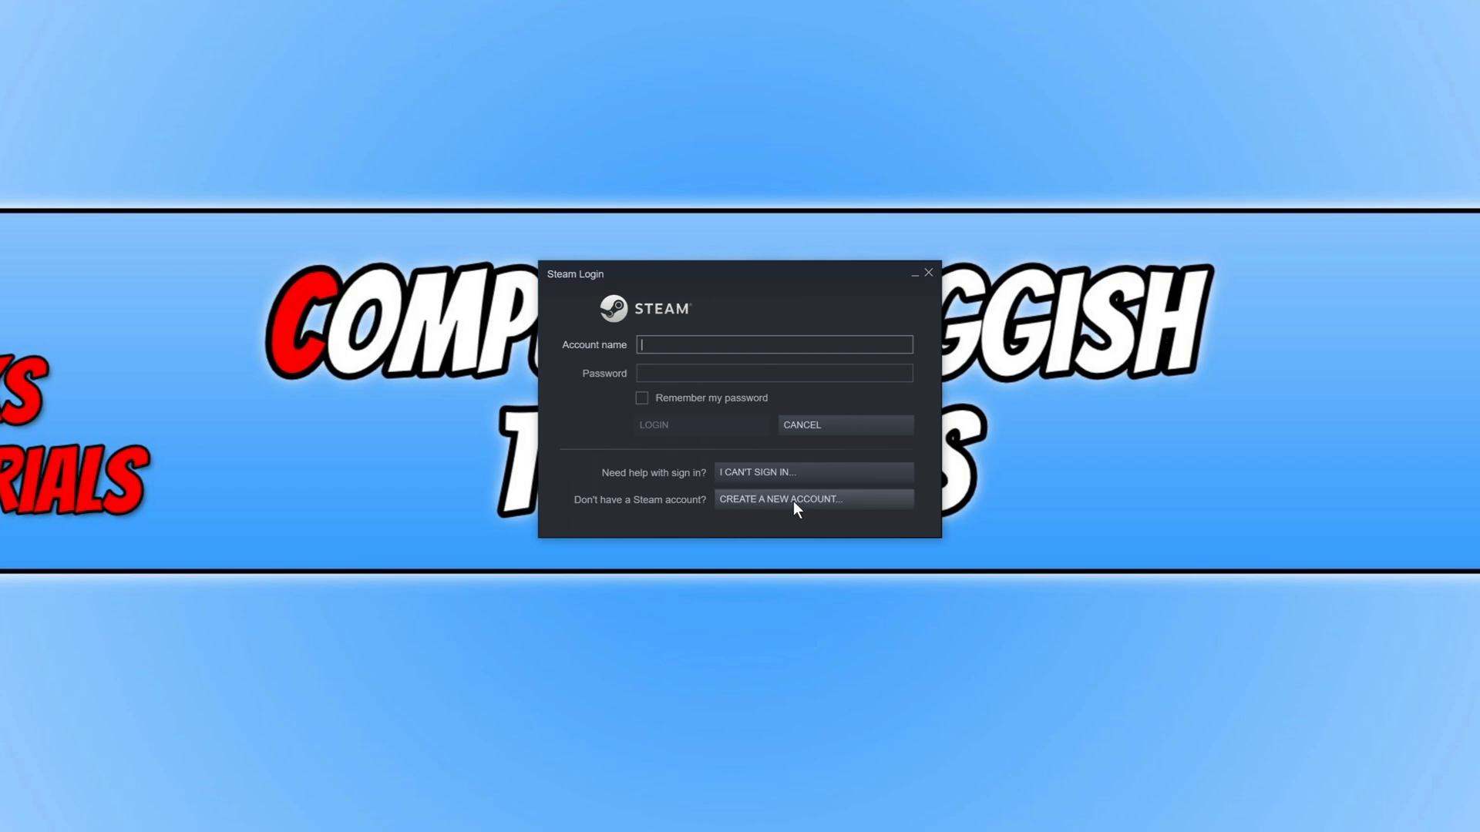
click(780, 499)
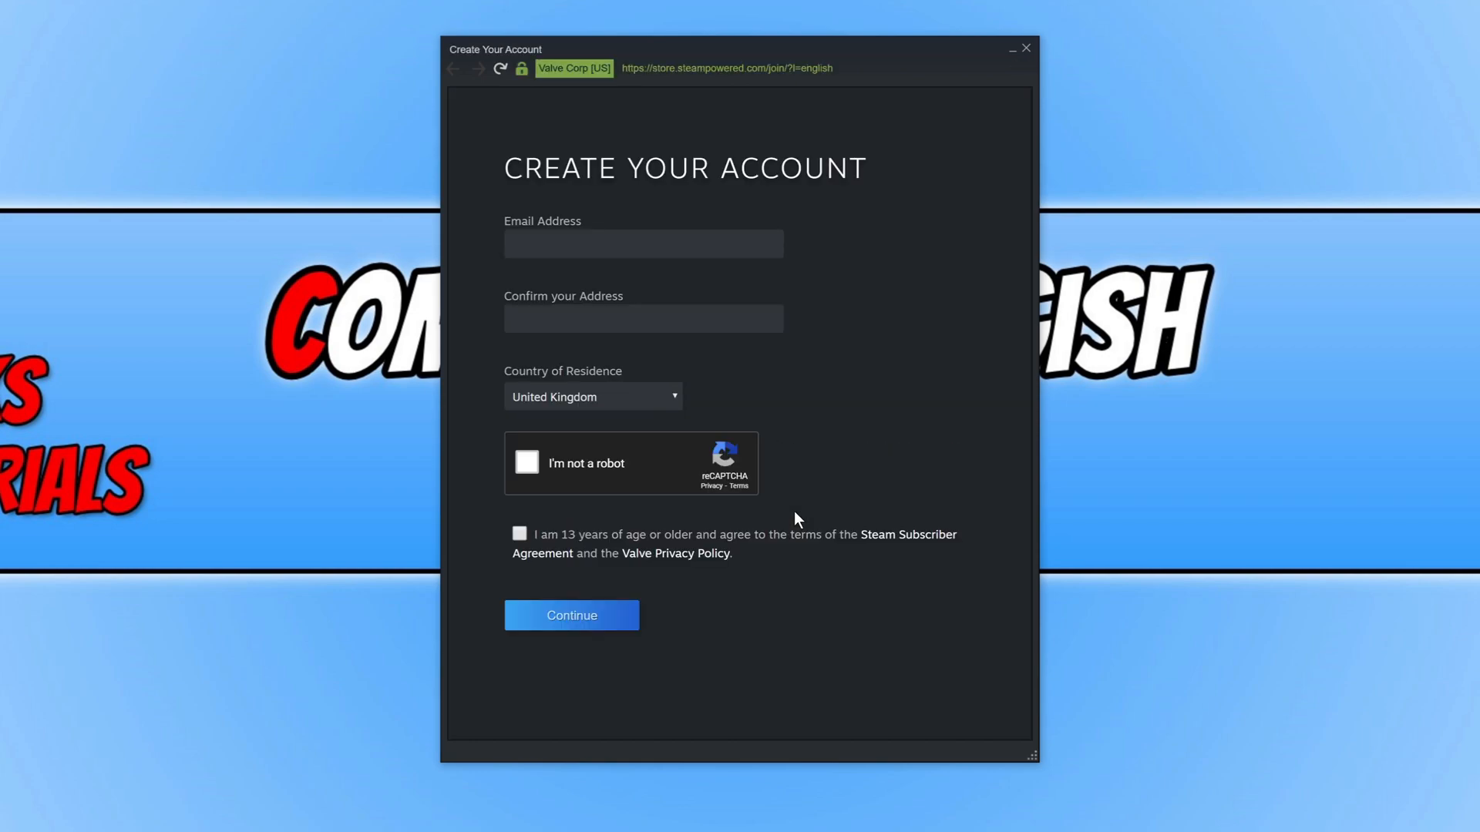
mouse_move(692, 233)
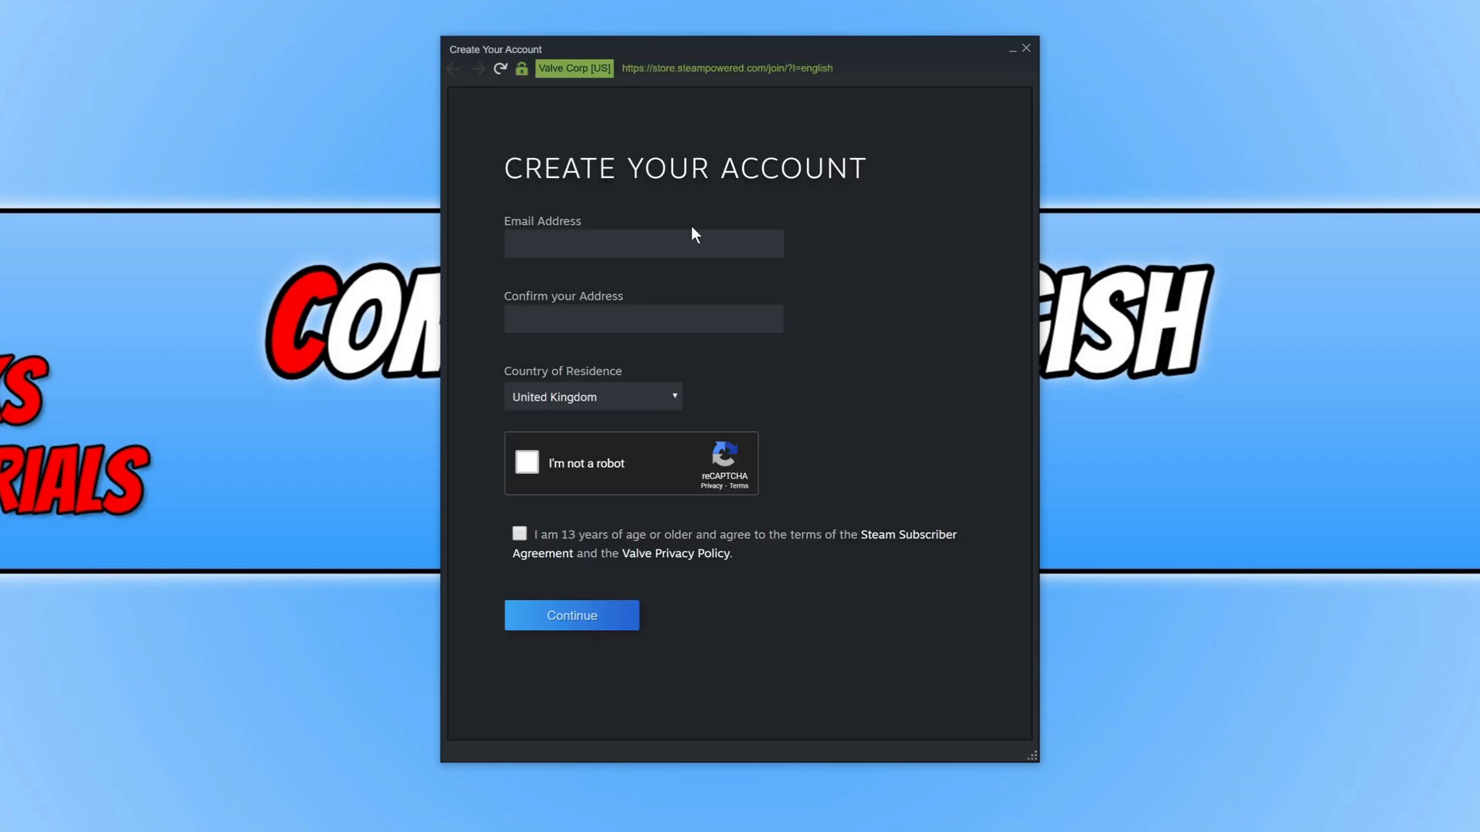
mouse_move(717, 279)
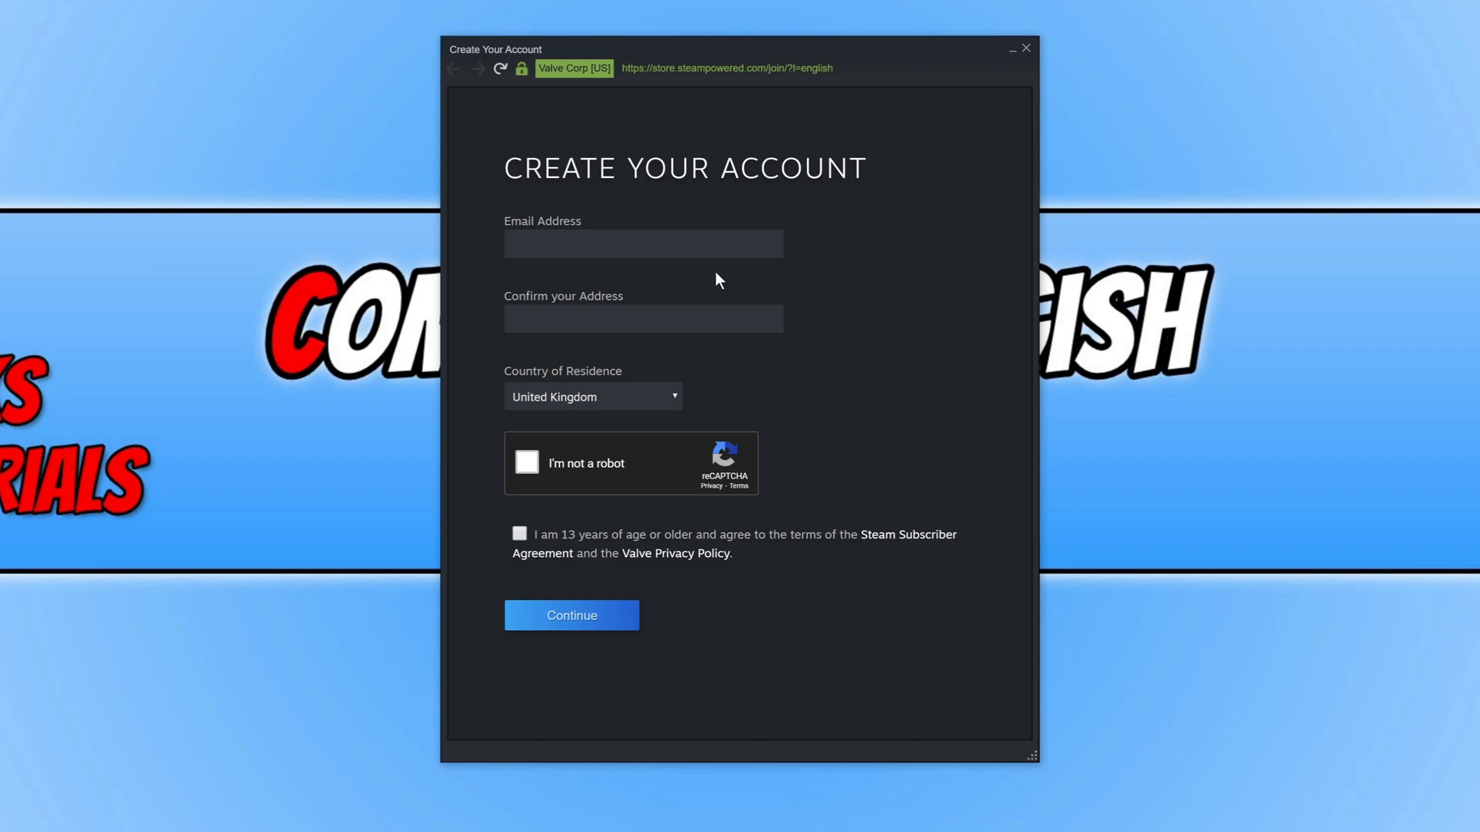
mouse_move(712, 291)
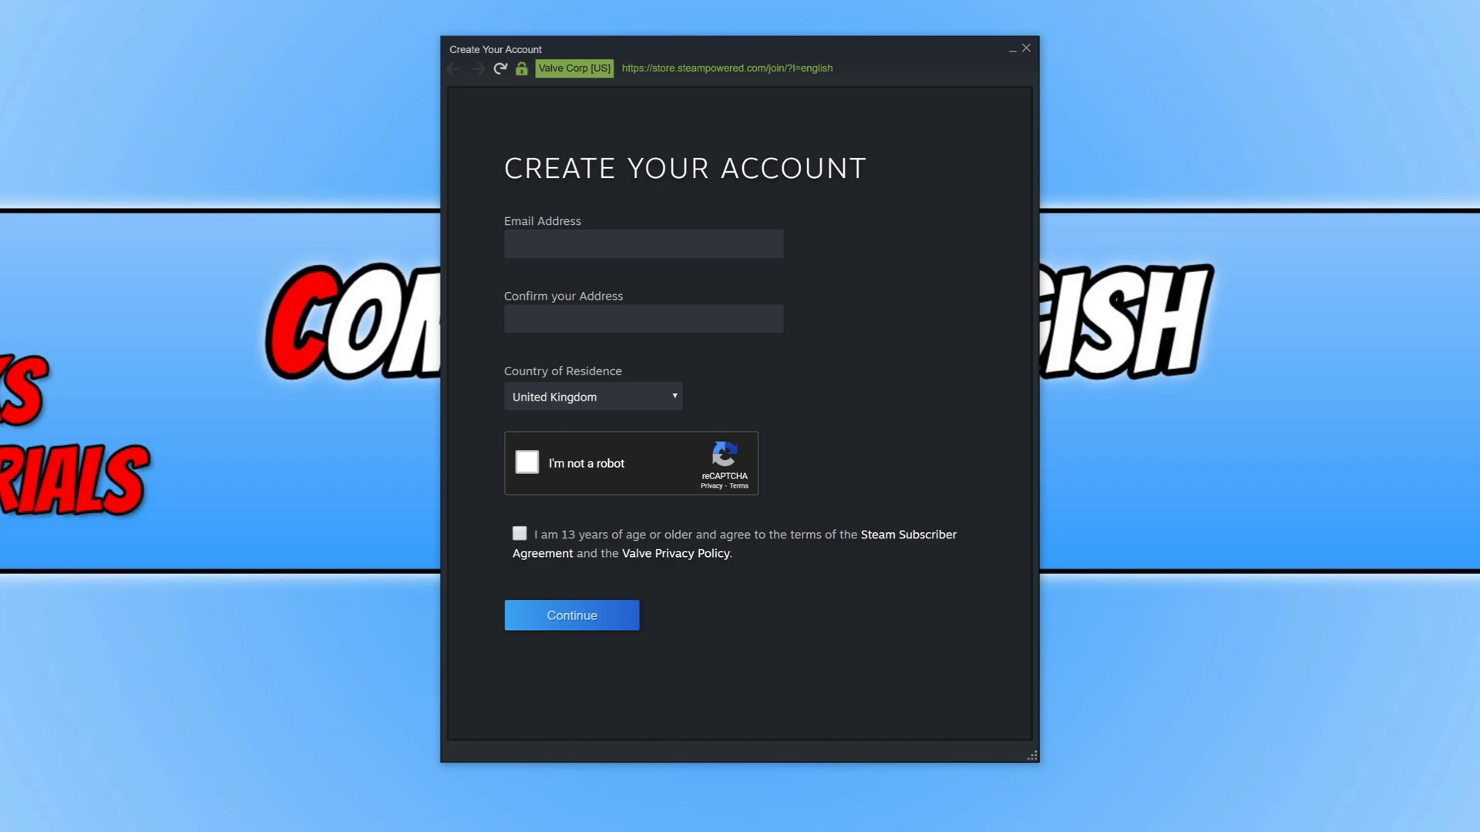
mouse_move(752, 284)
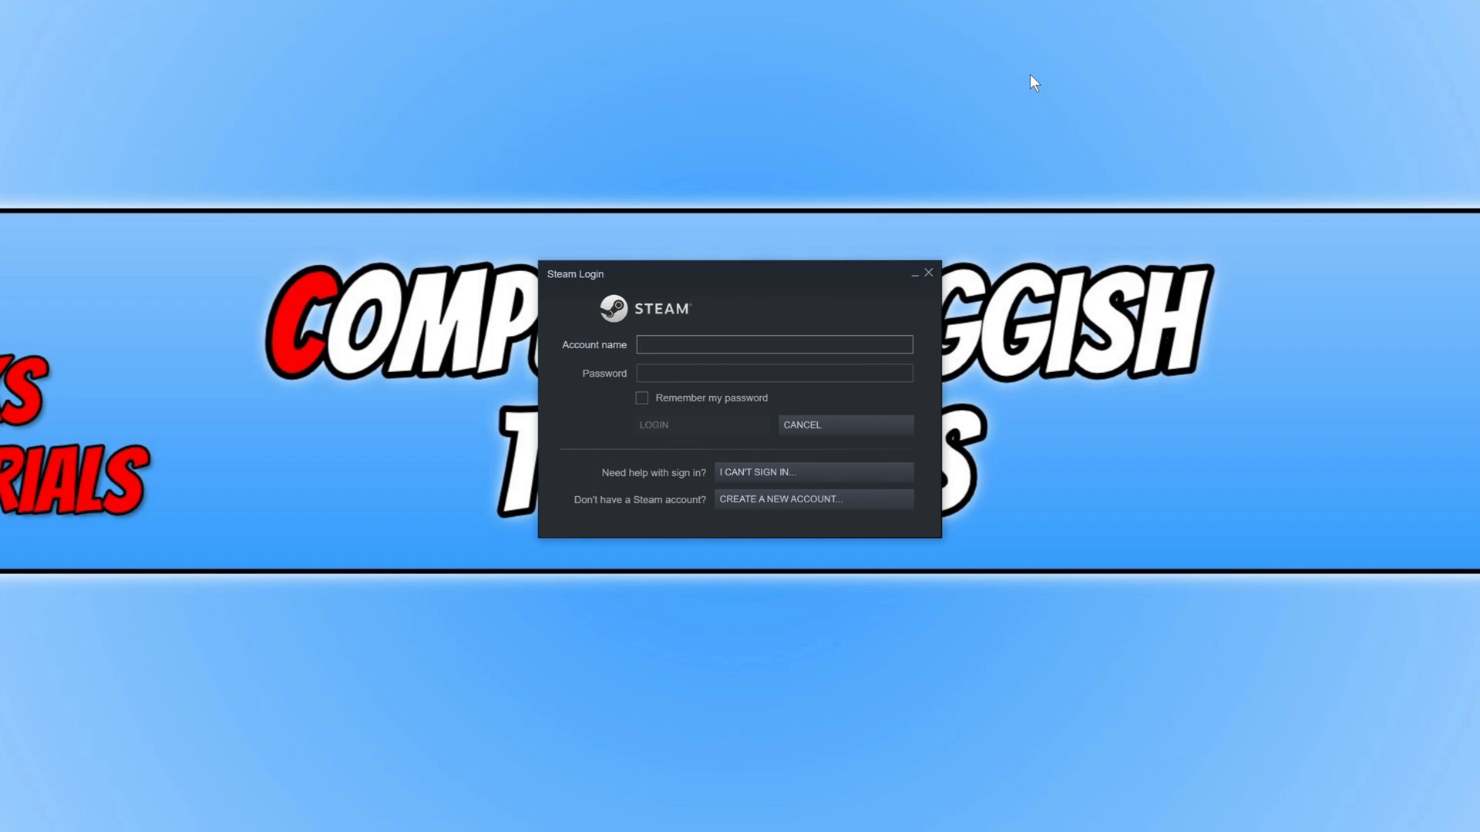
Begin signing in by selecting the Account name field on Steam's login window.
click(772, 343)
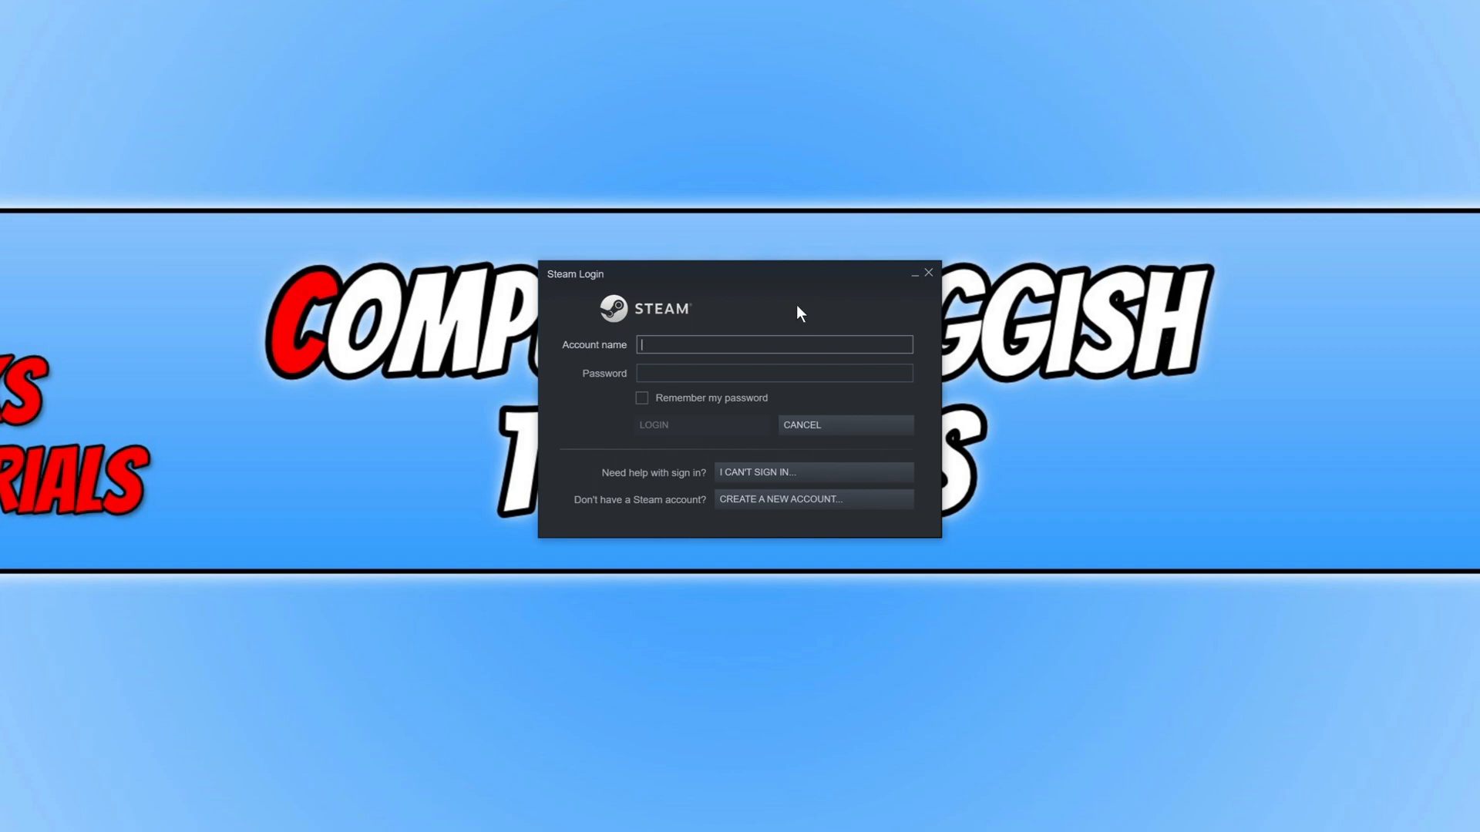
mouse_move(795, 327)
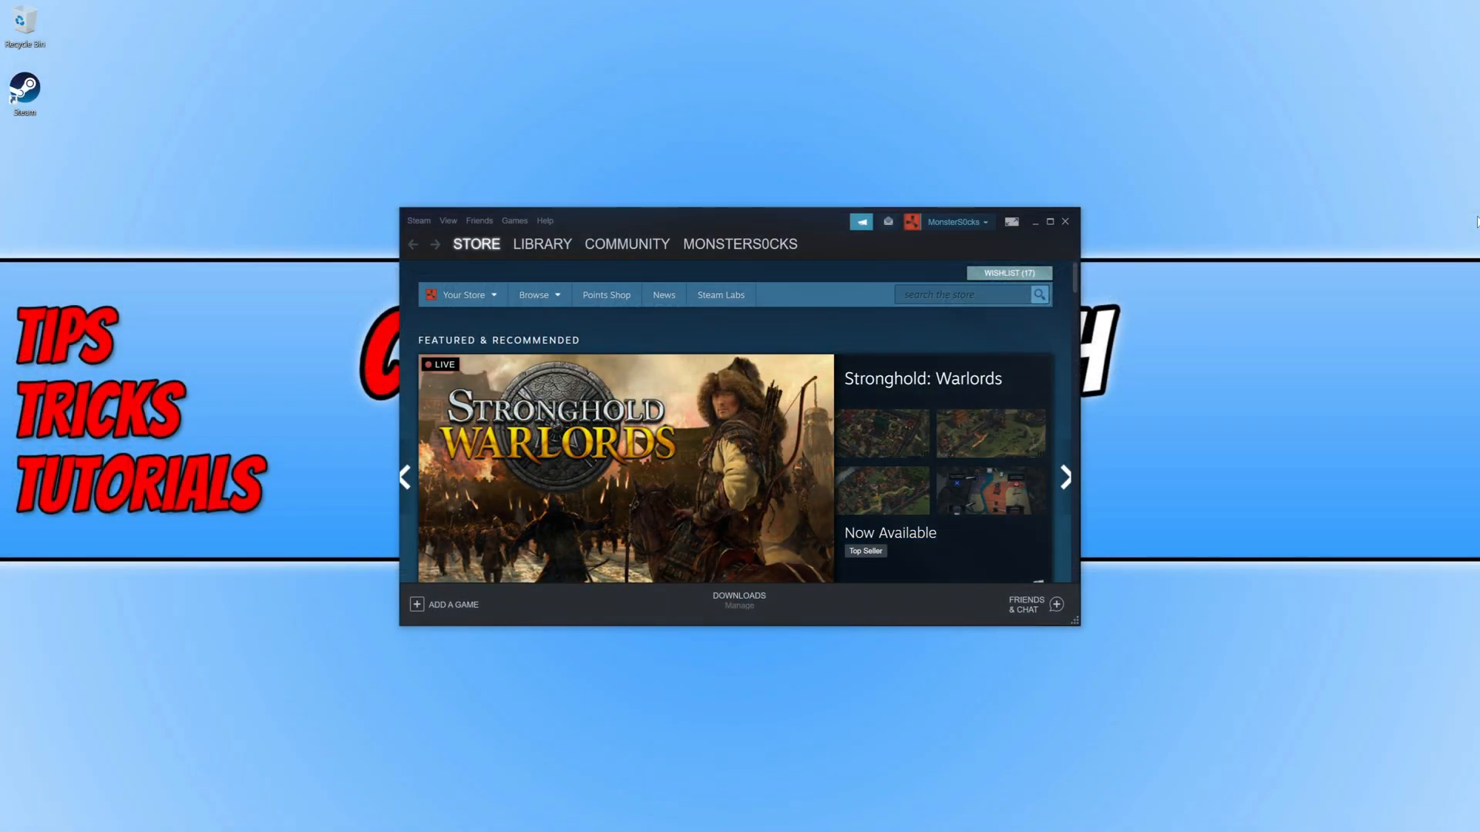
mouse_move(1059, 217)
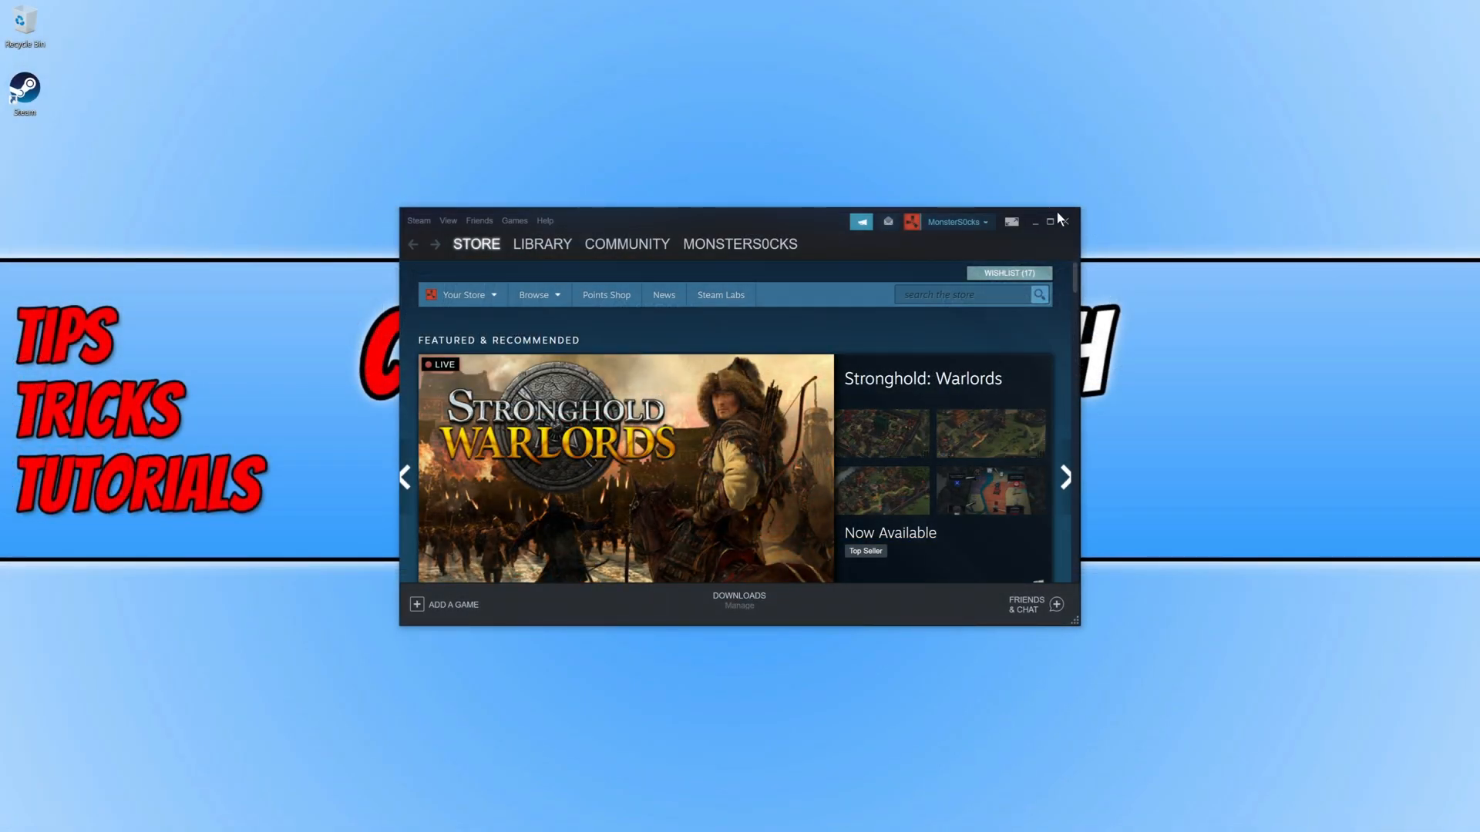
Maximize the Steam client and browse the store's Featured & Recommended carousel.
click(1055, 222)
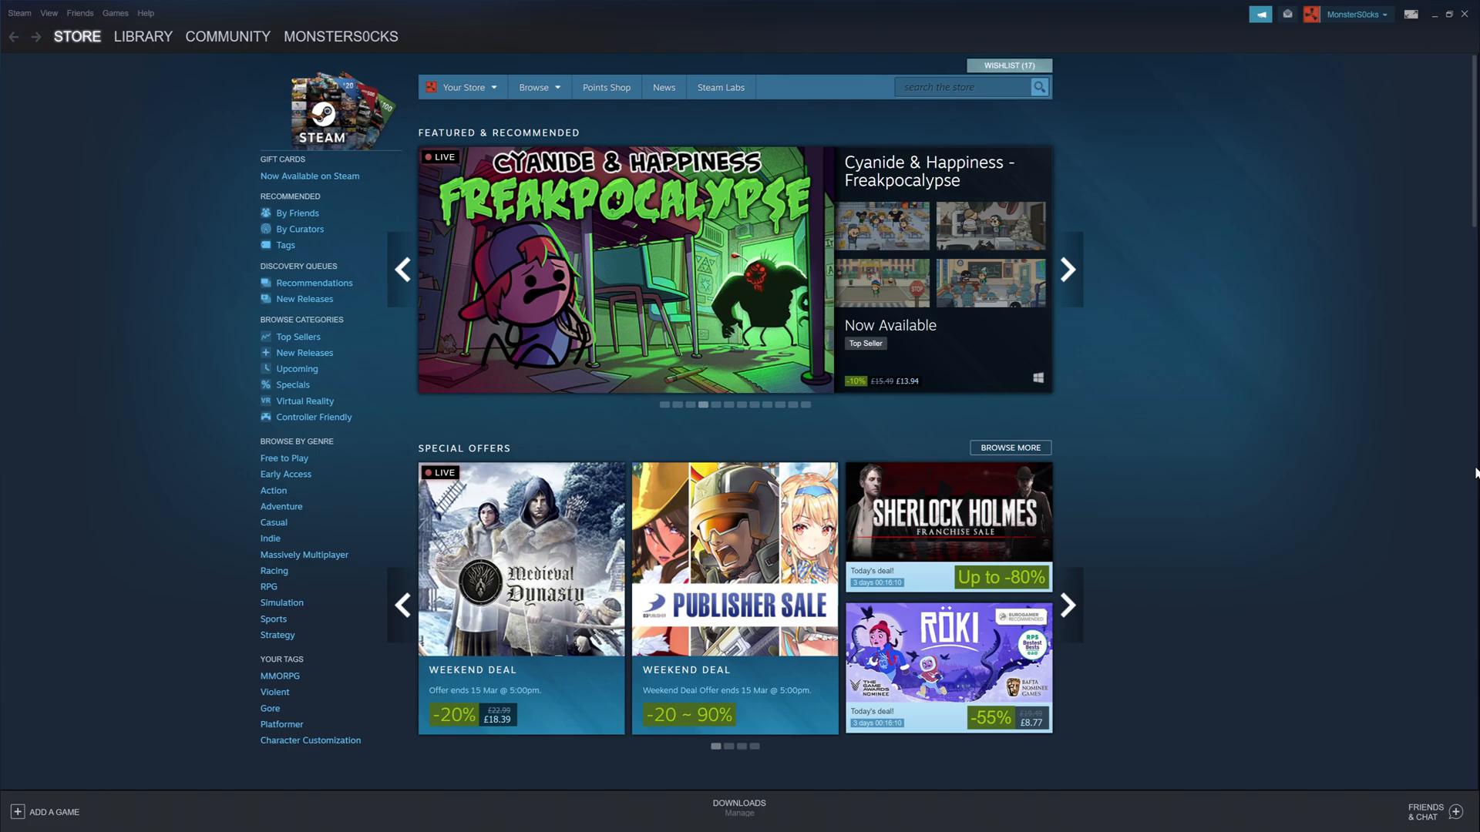
click(1067, 270)
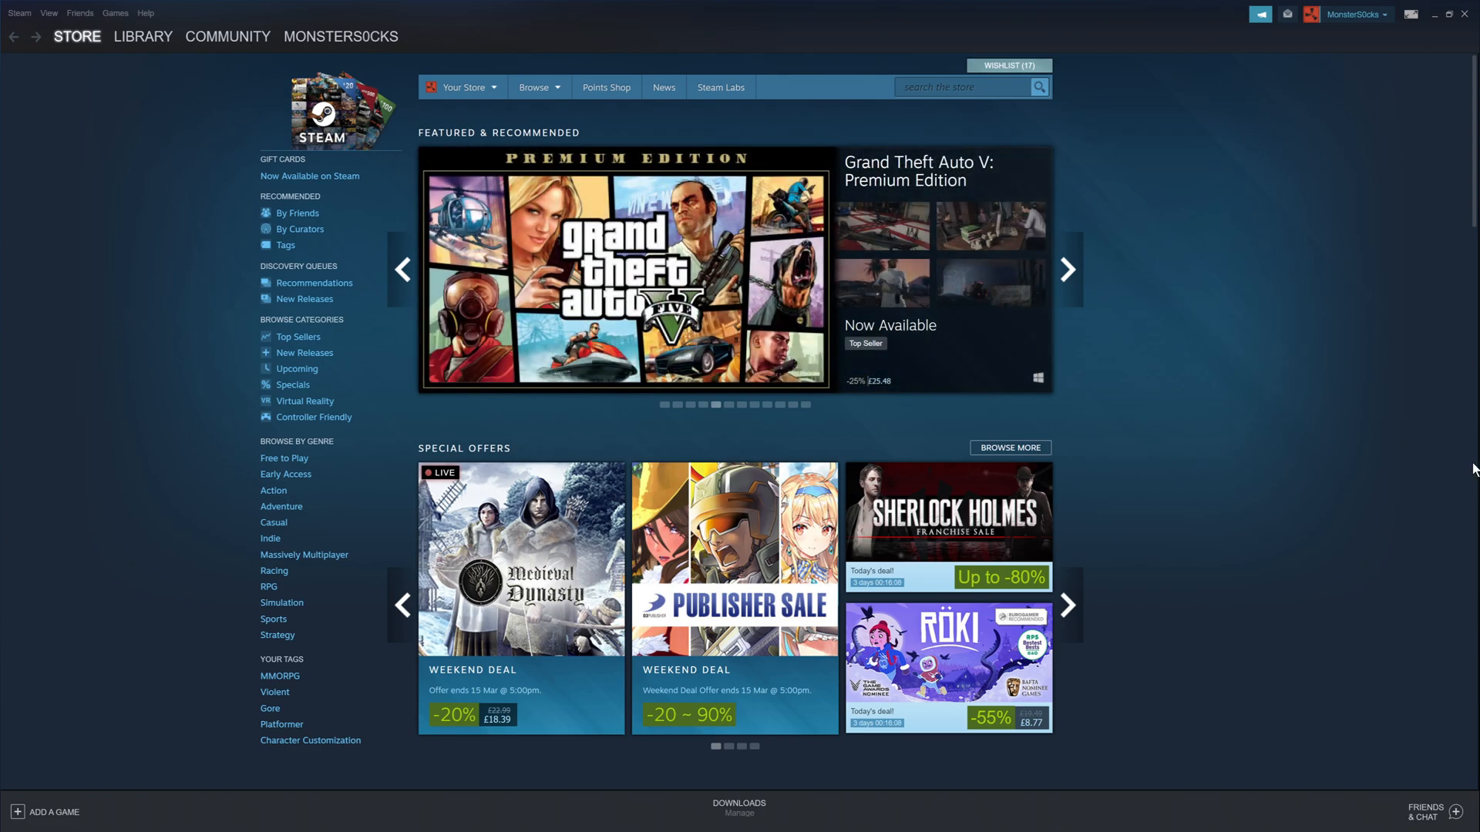
mouse_move(34, 108)
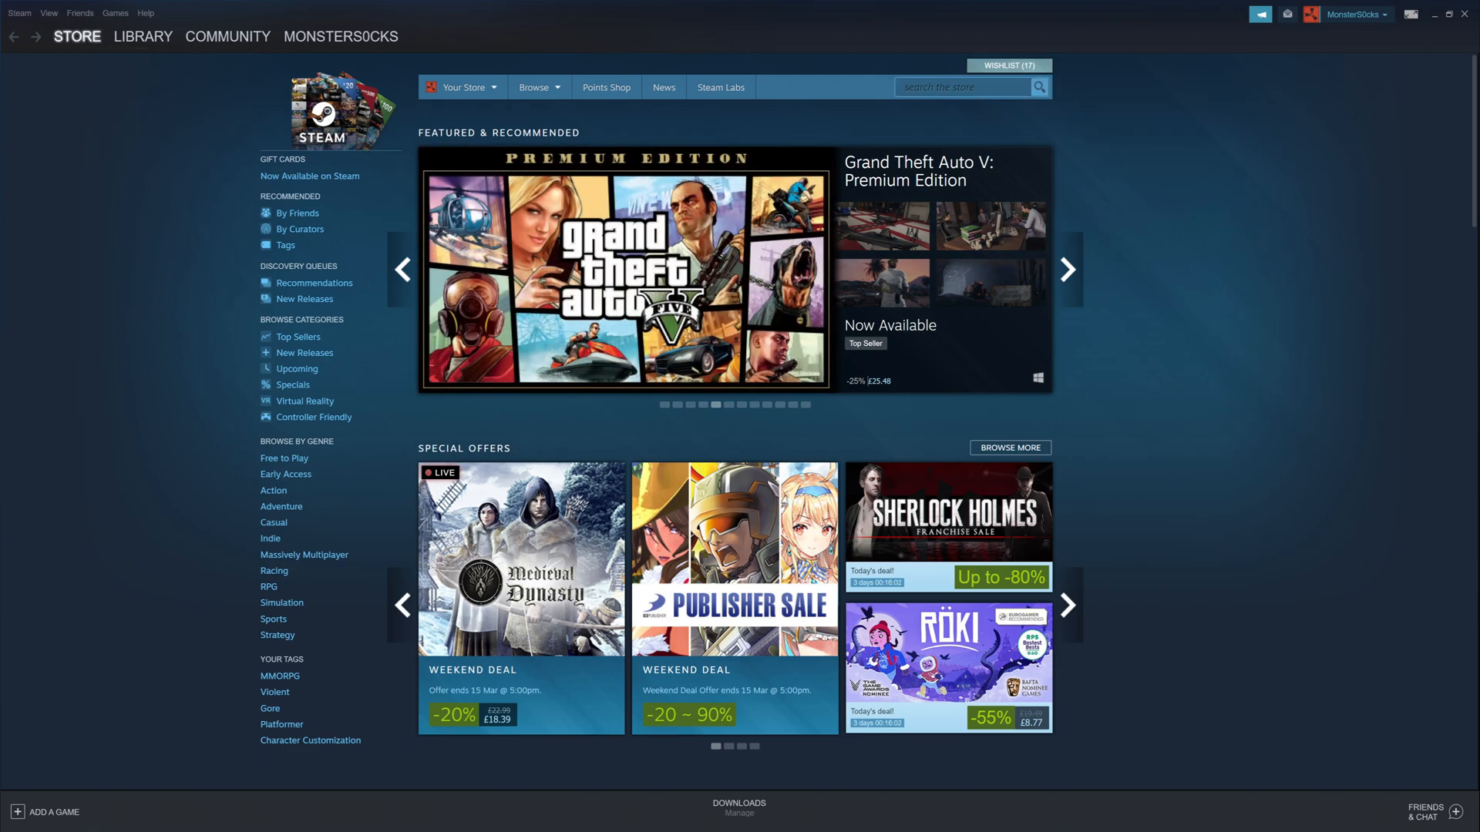
Search the store for 'krunker' and go to the Krunker free-to-play store page.
click(962, 86)
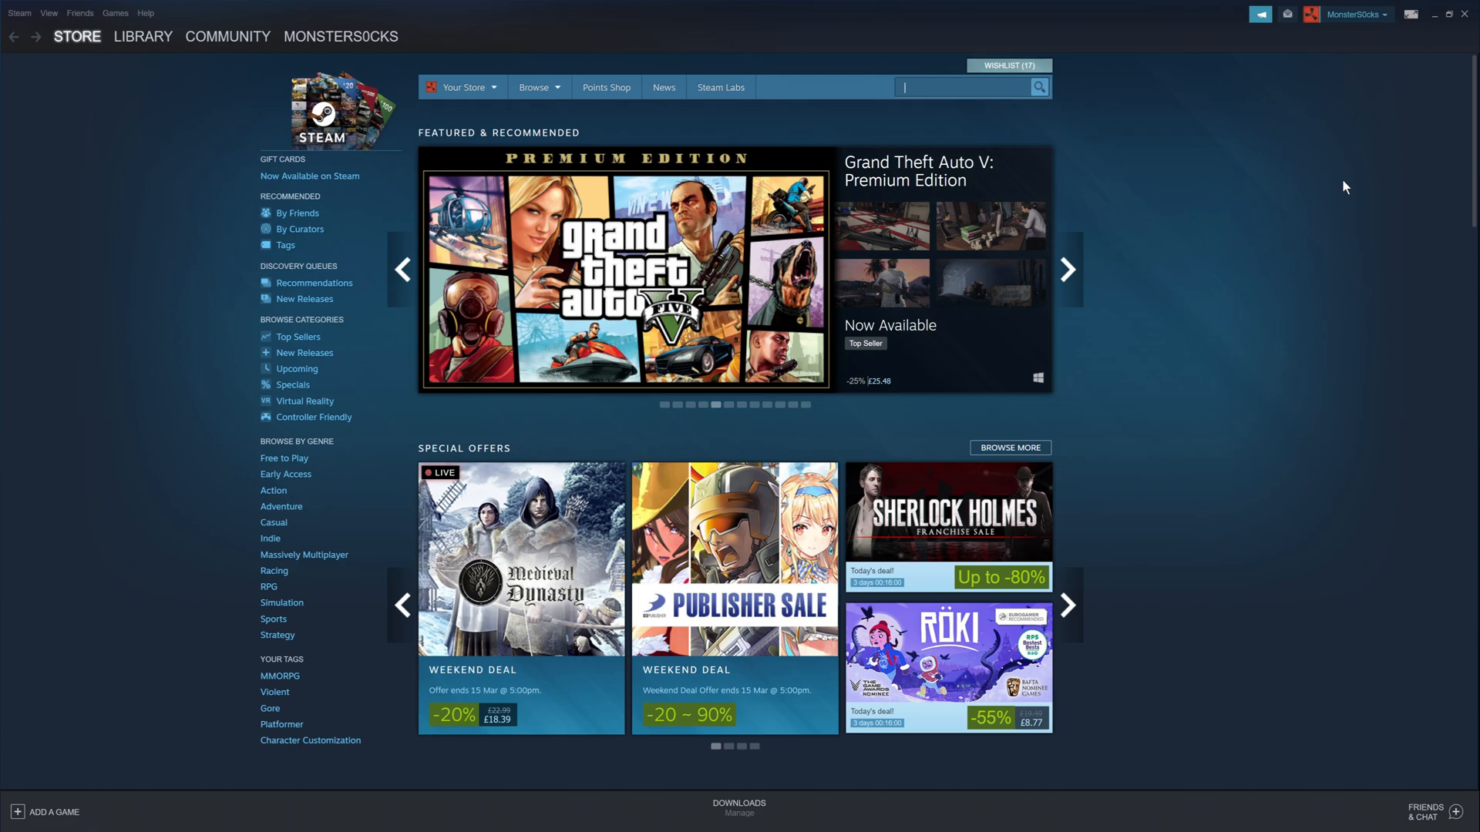
text(kf)
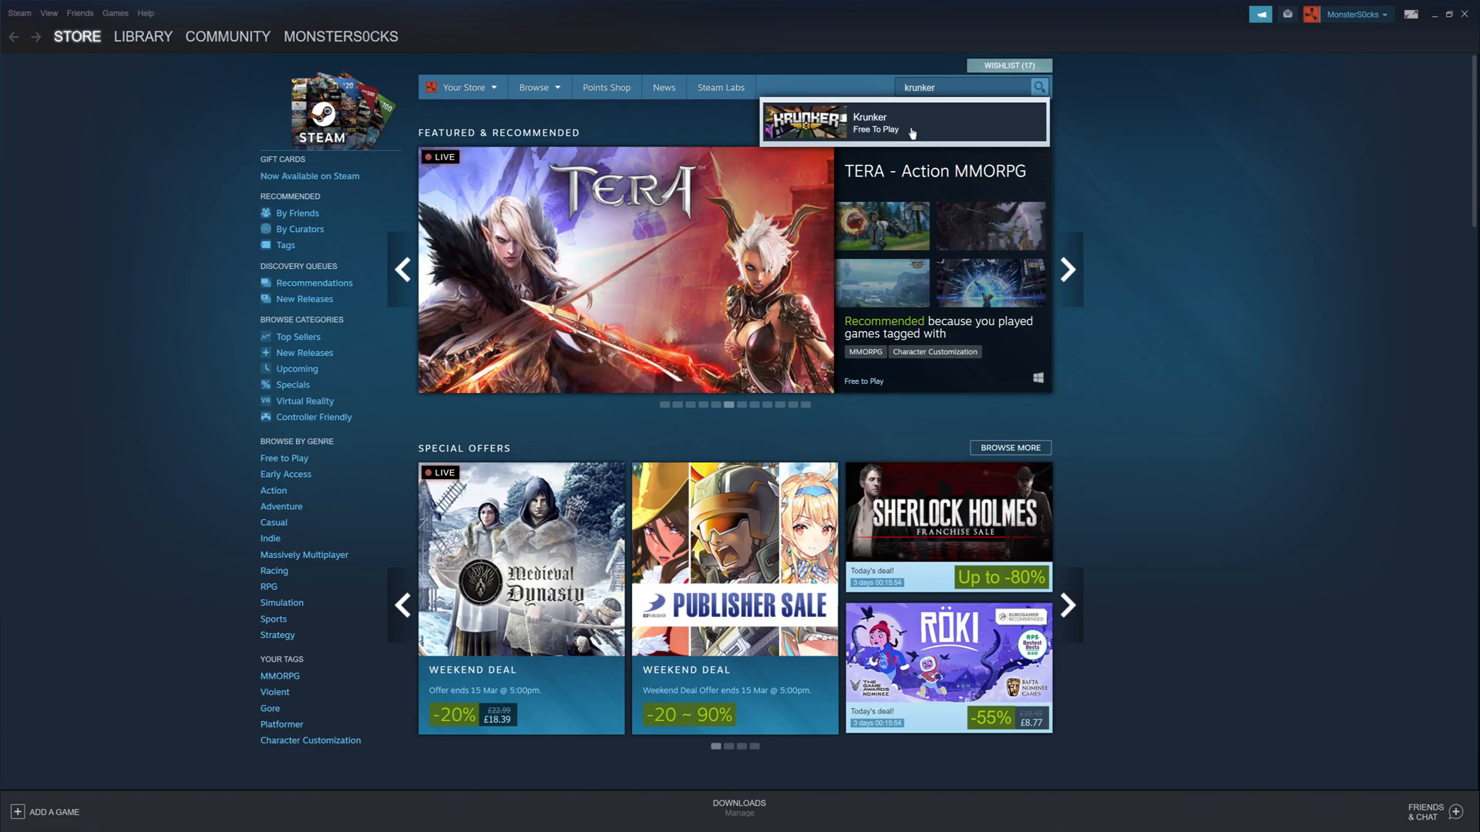
click(902, 122)
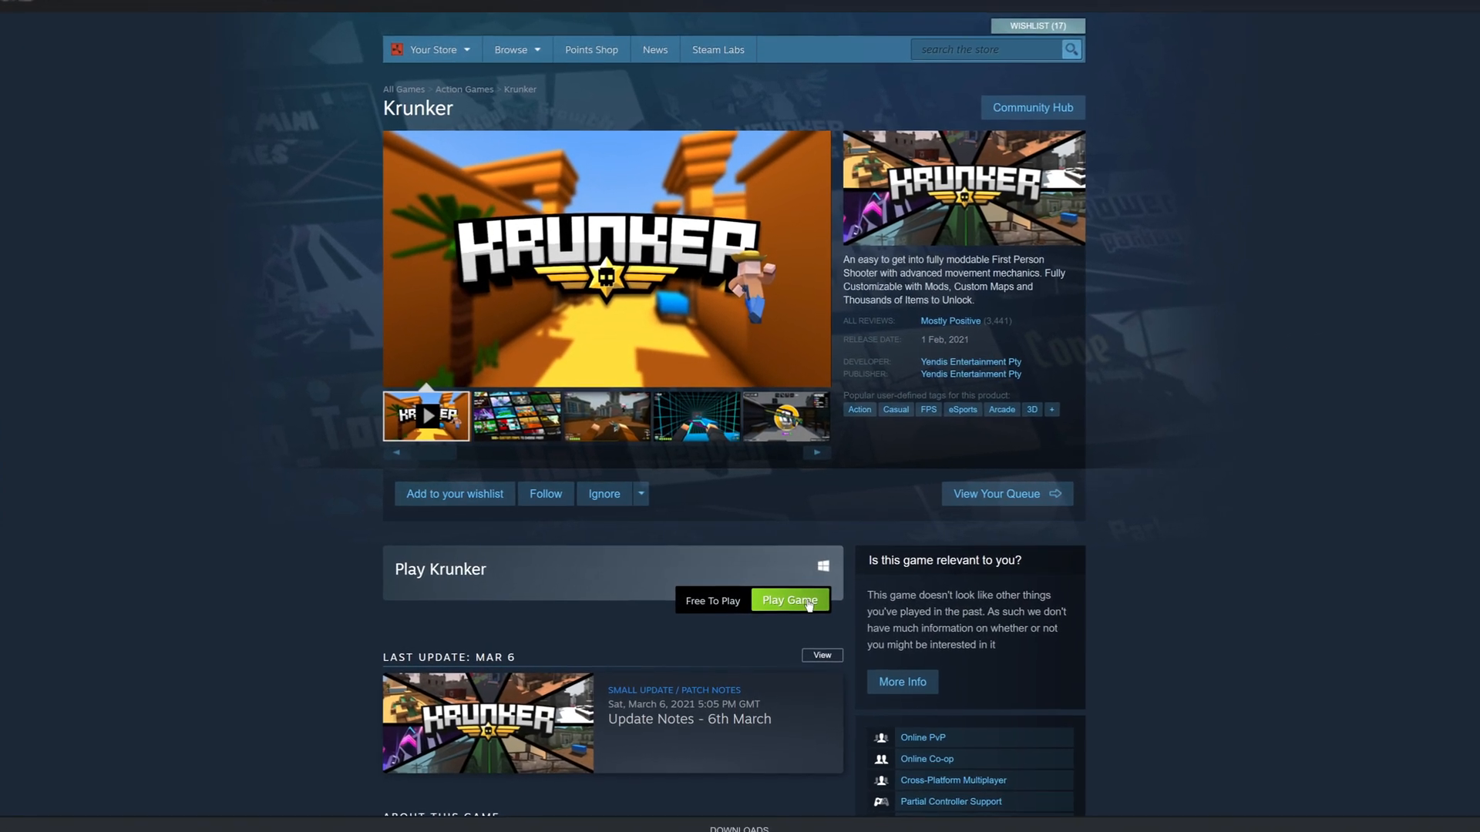
Start installing Krunker via Play Game, showing 191 MB required in the default Steam folder.
click(789, 599)
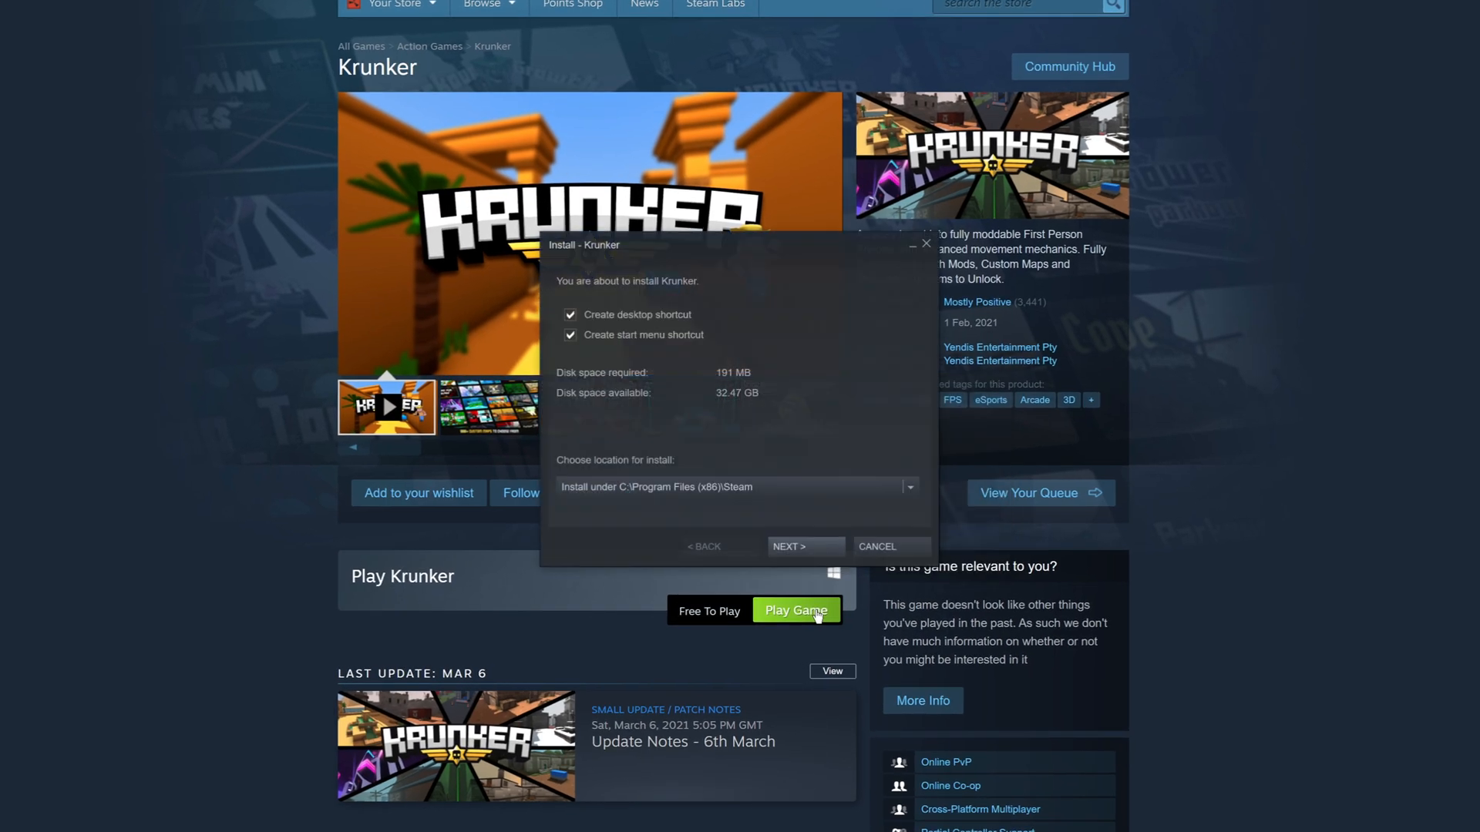
mouse_move(932, 410)
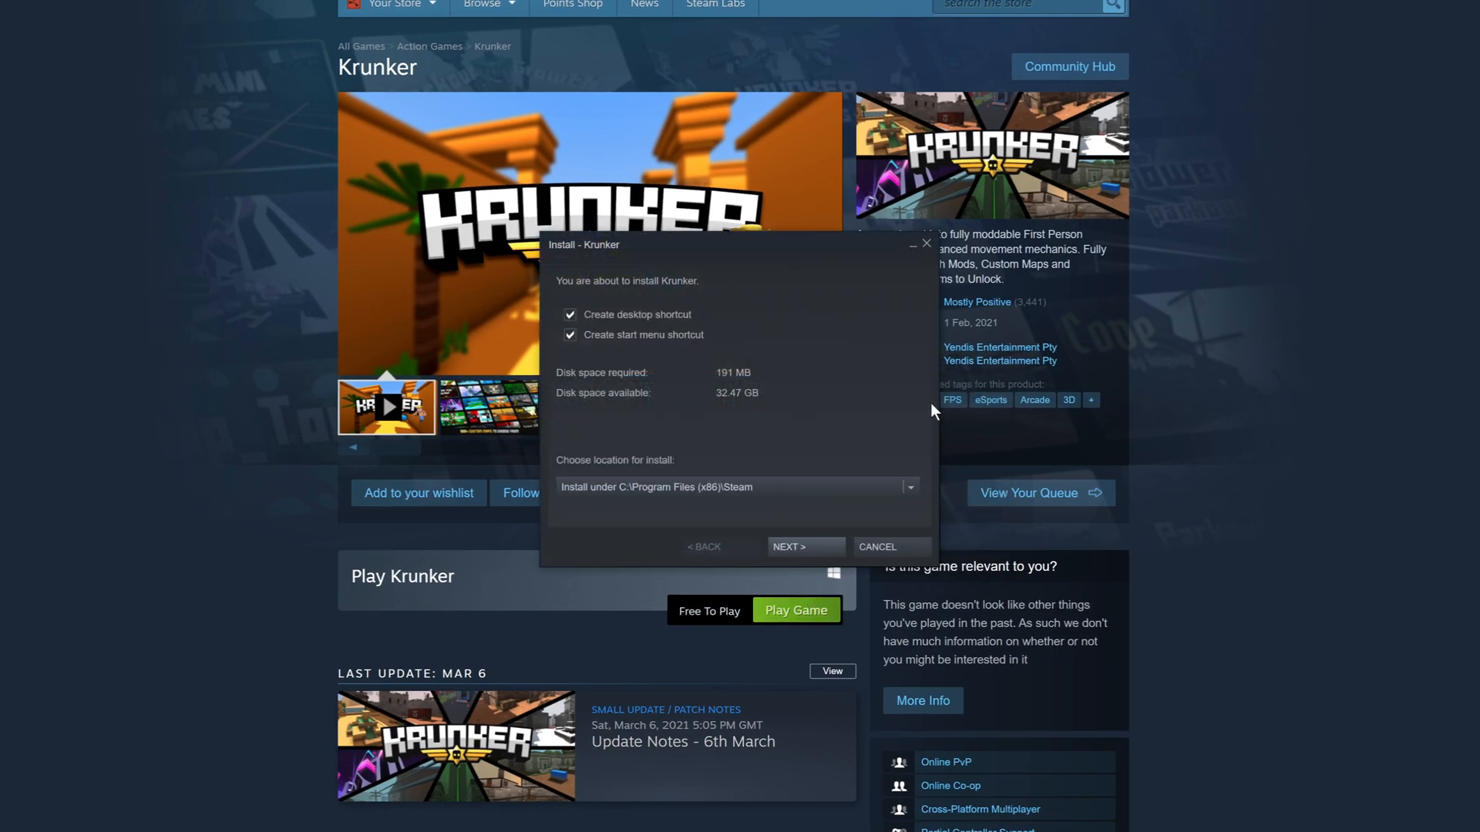
mouse_move(929, 444)
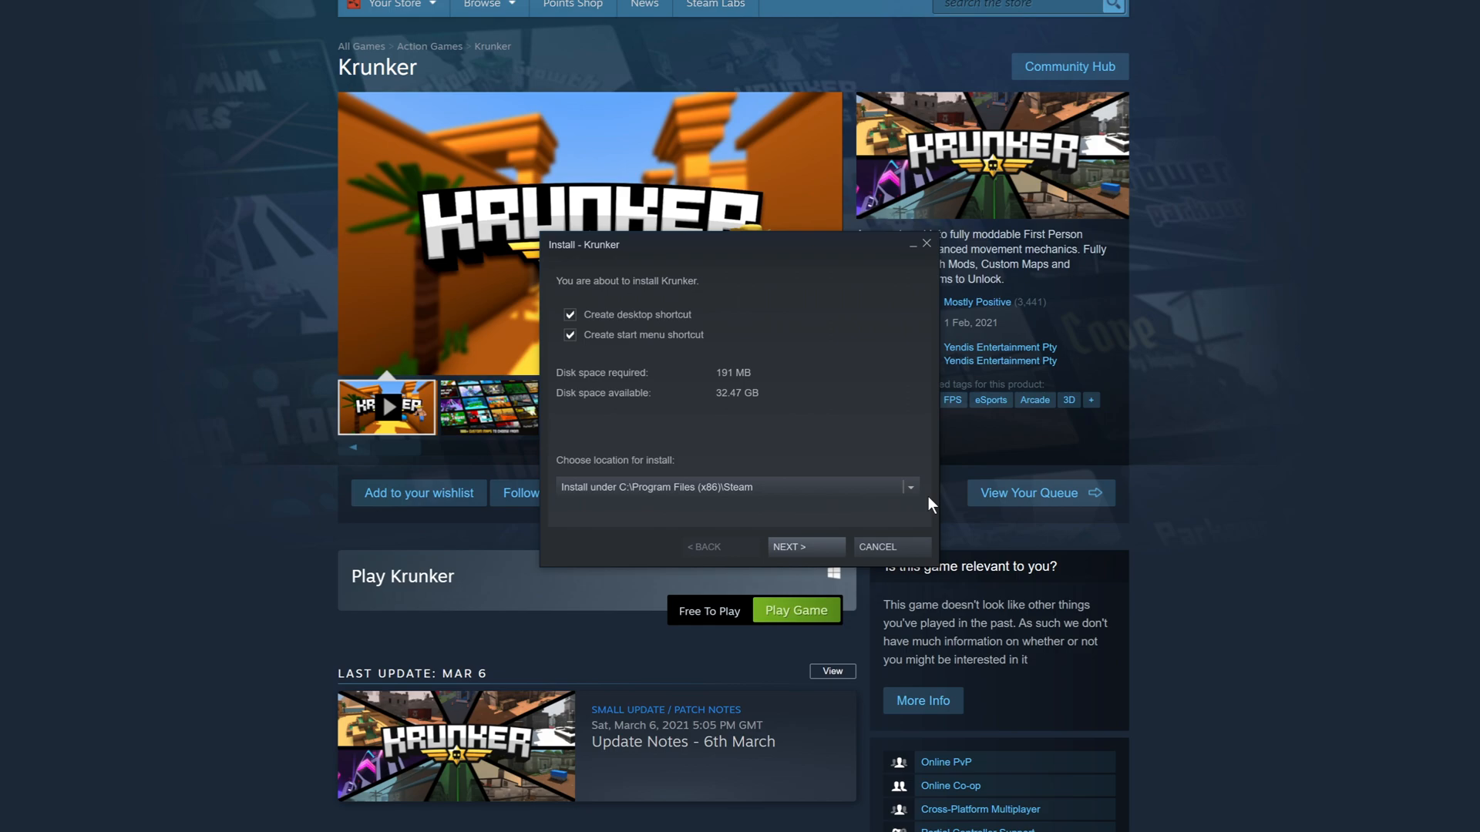
mouse_move(928, 498)
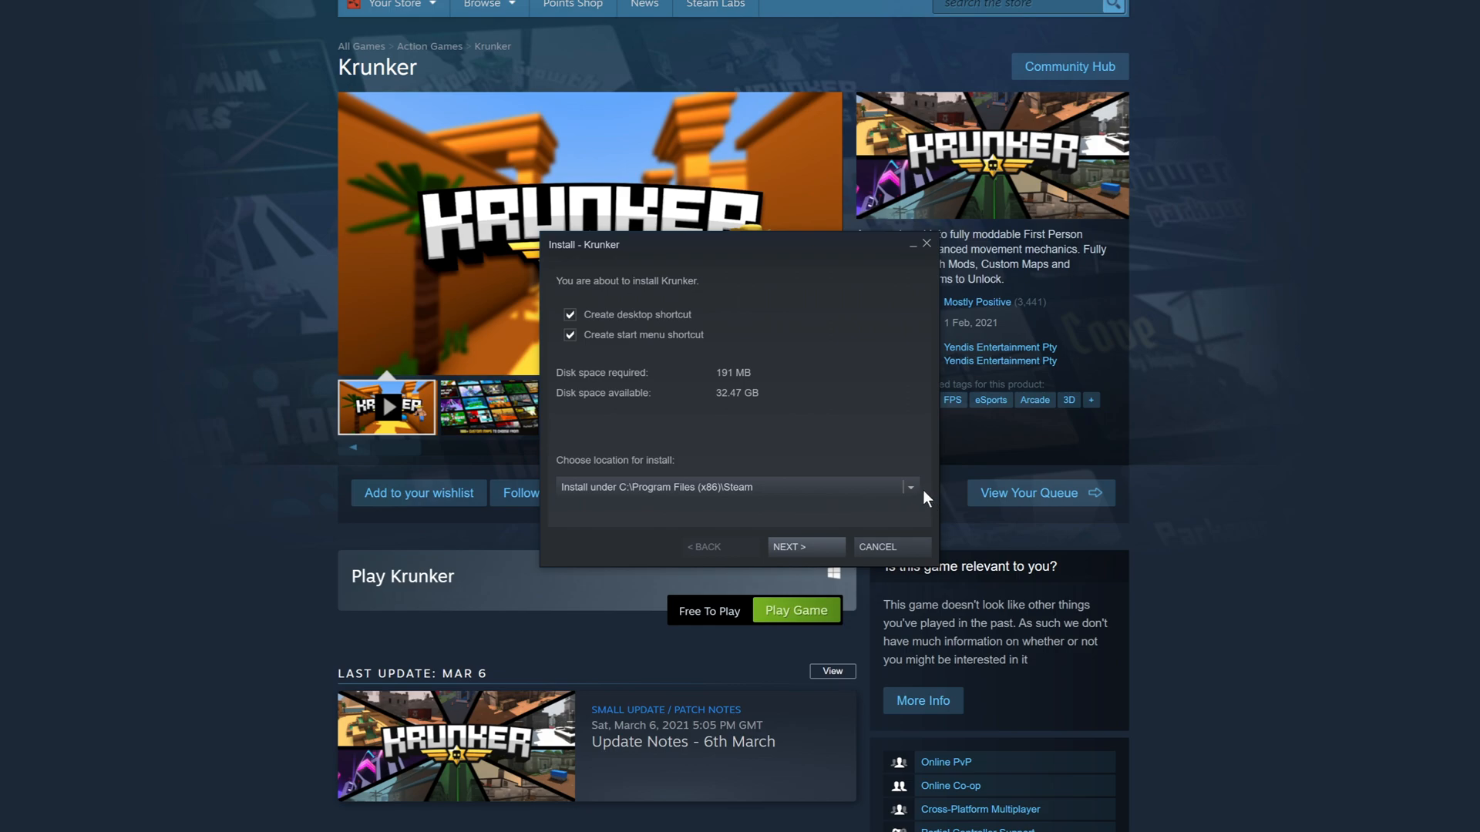
mouse_move(922, 497)
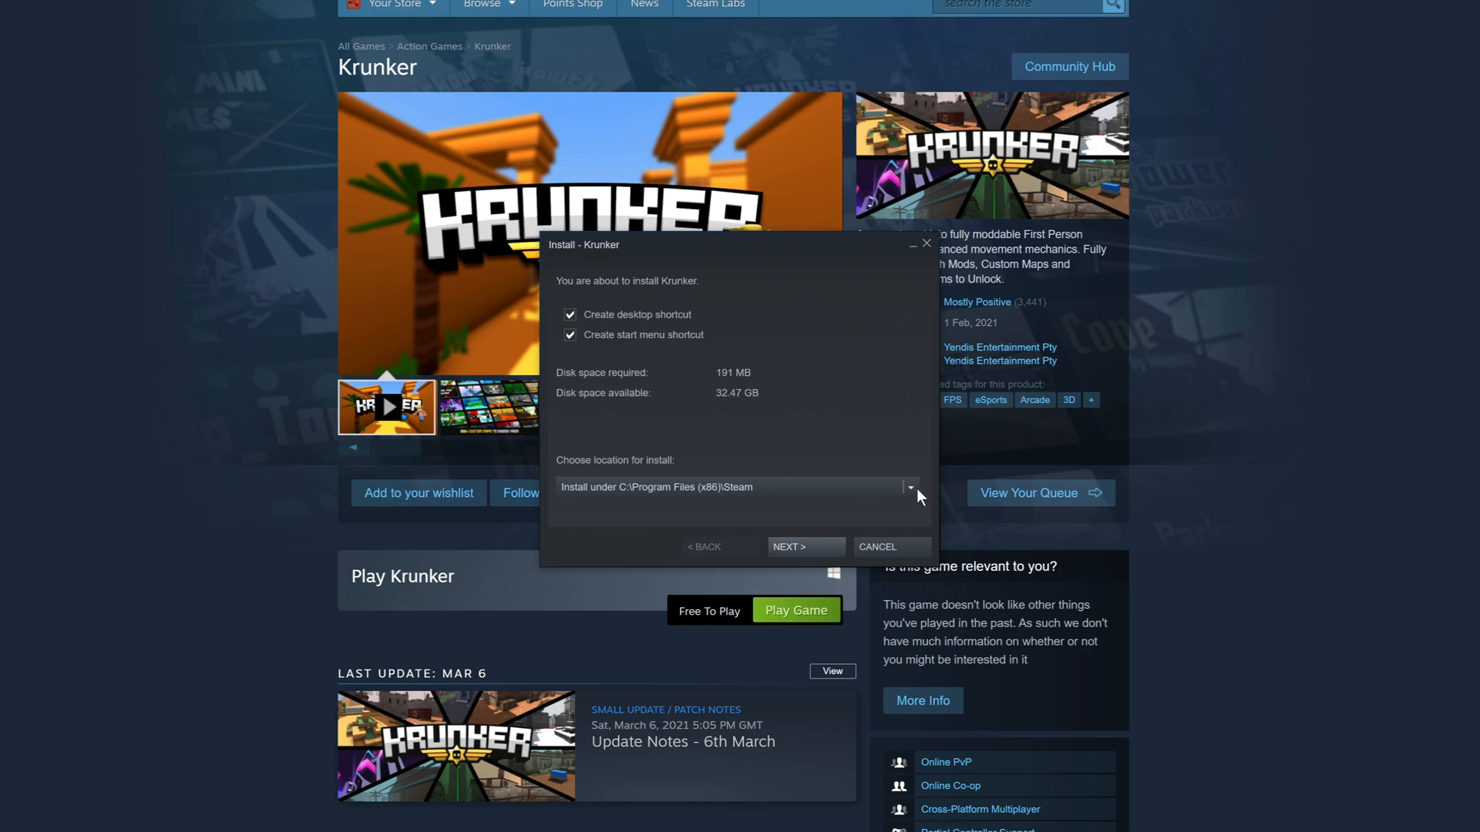
mouse_move(914, 498)
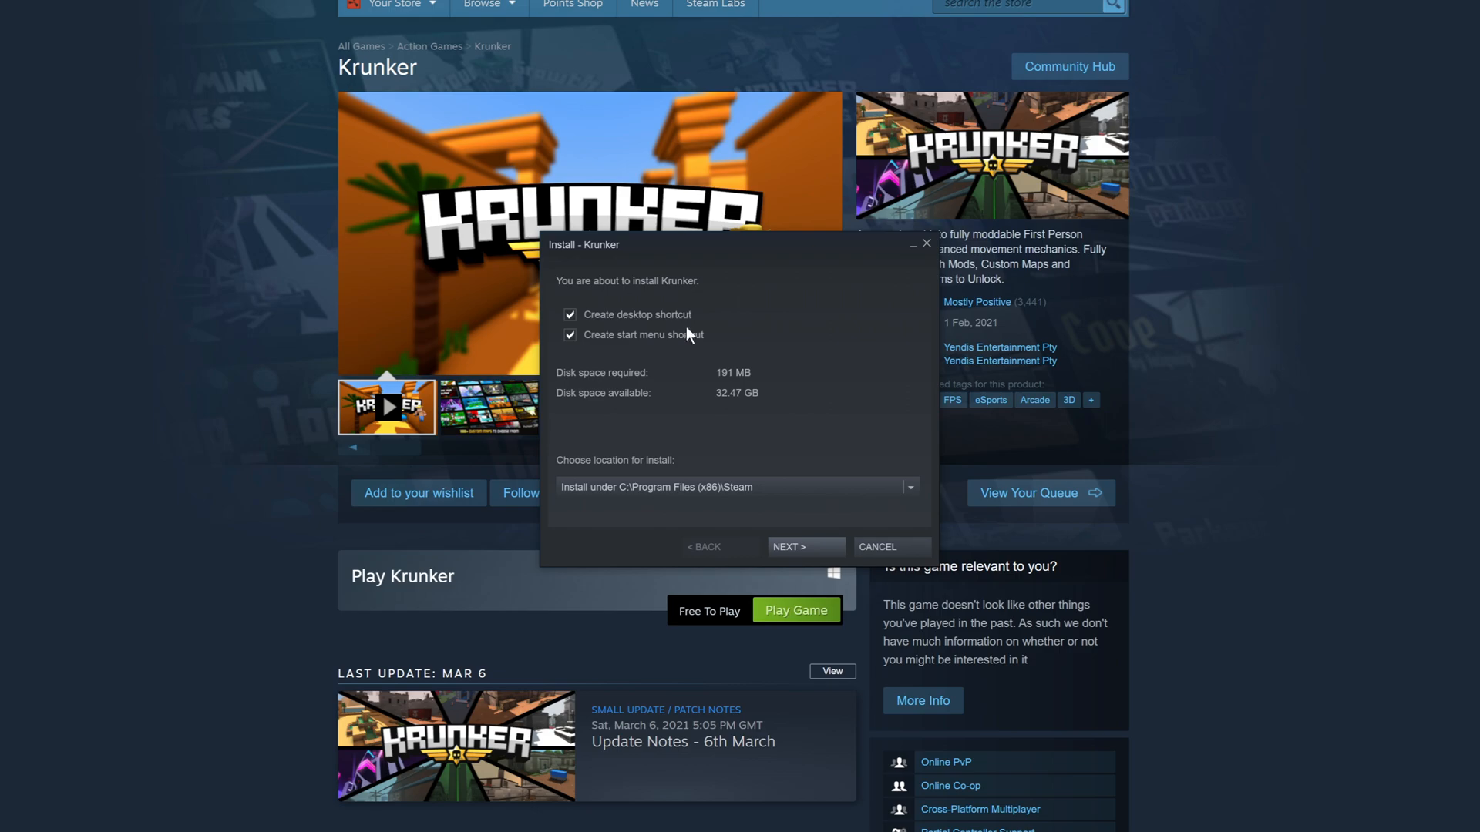
mouse_move(830, 541)
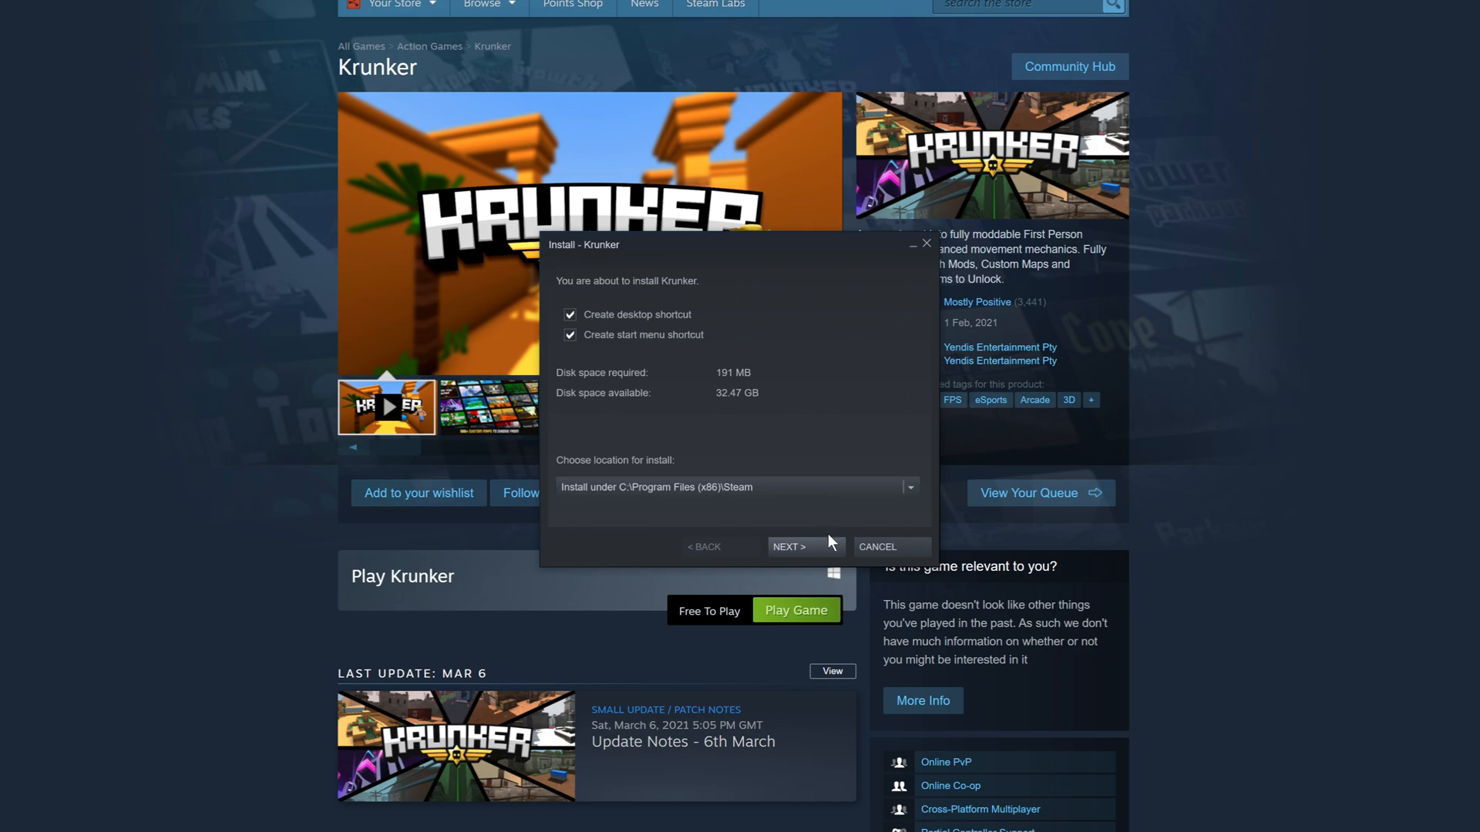
Accept Krunker's license agreement, start the download and close the install window.
click(787, 545)
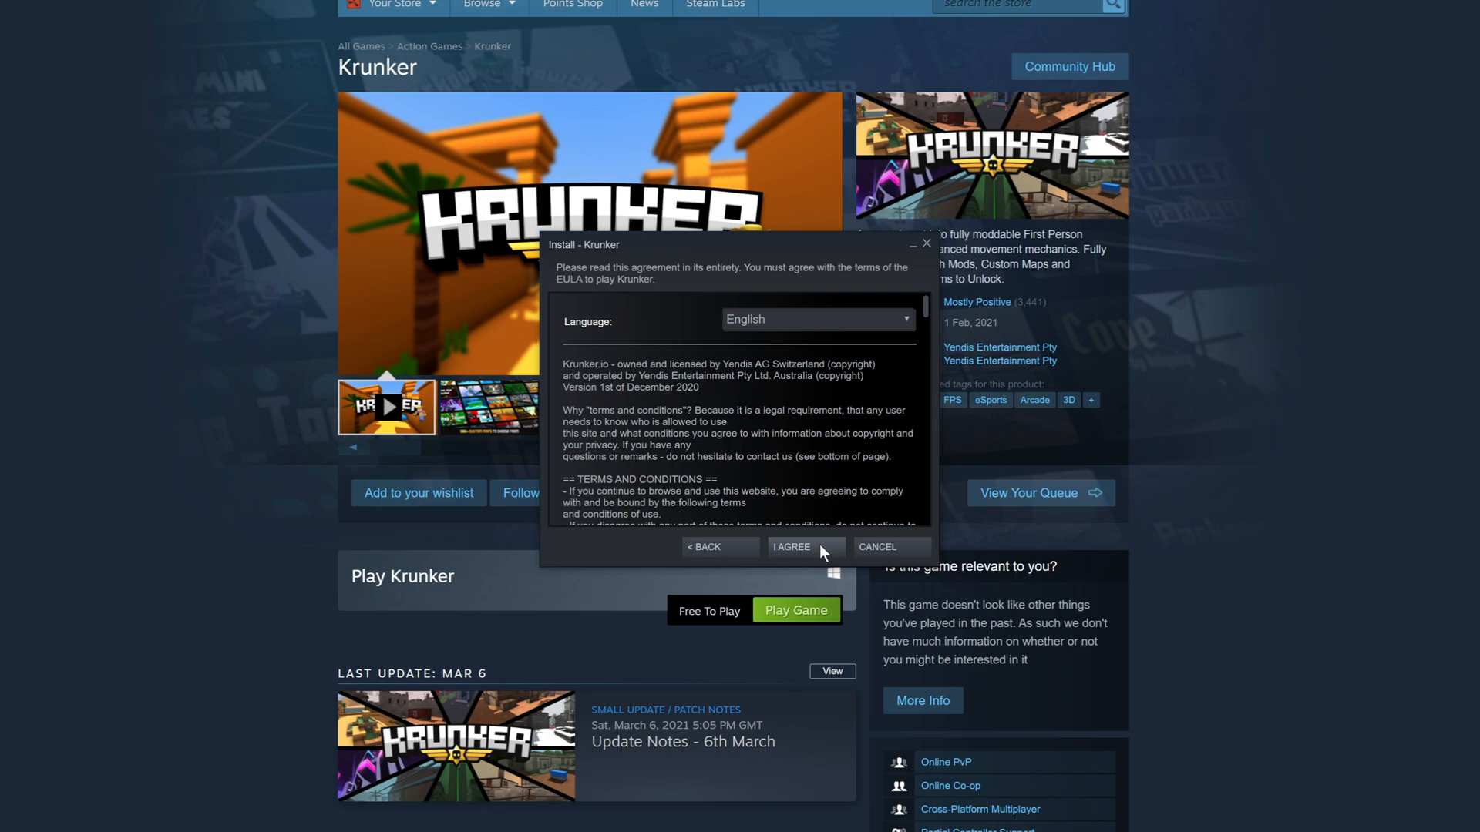
click(791, 546)
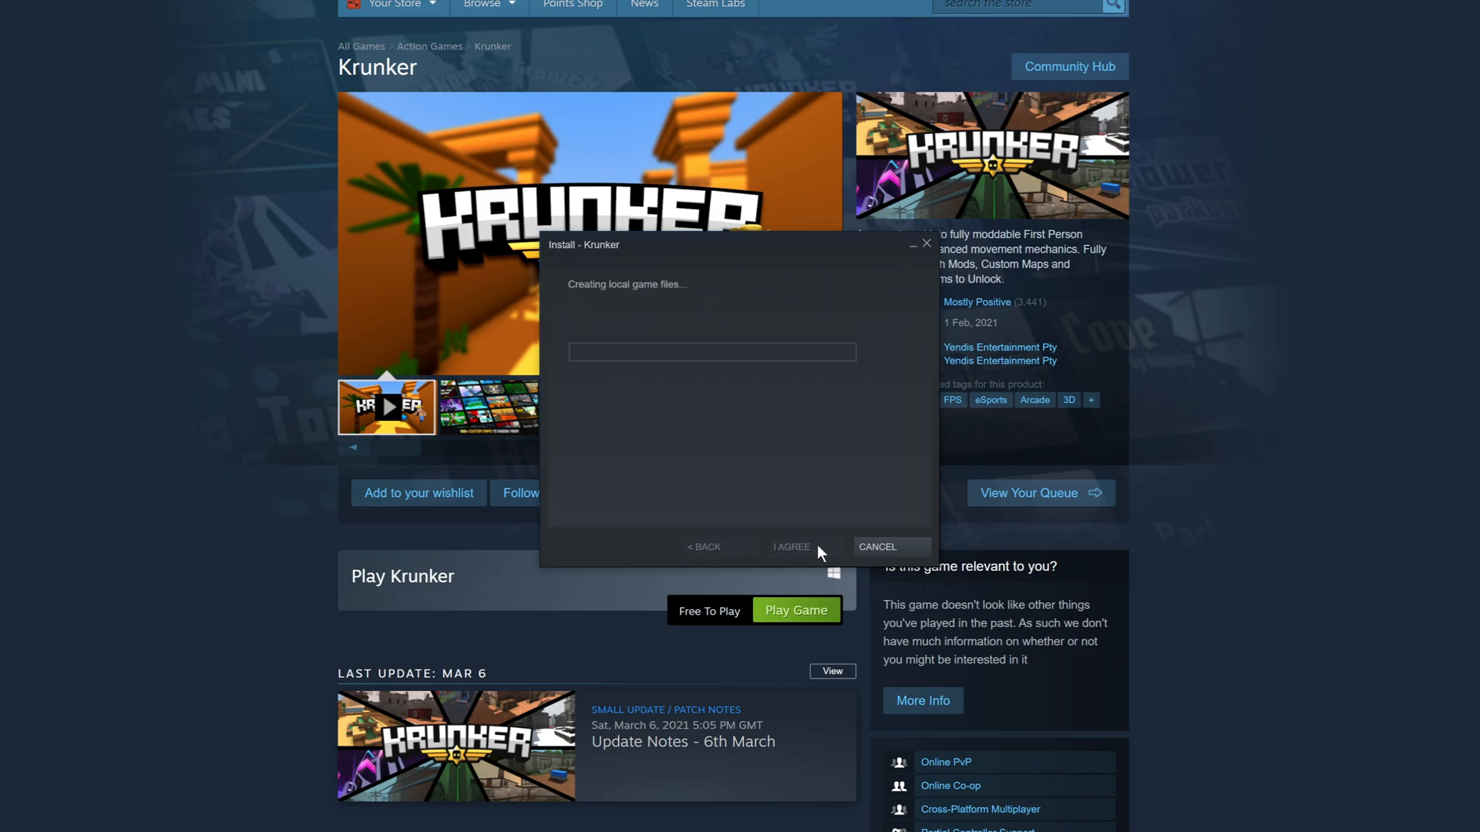
click(791, 547)
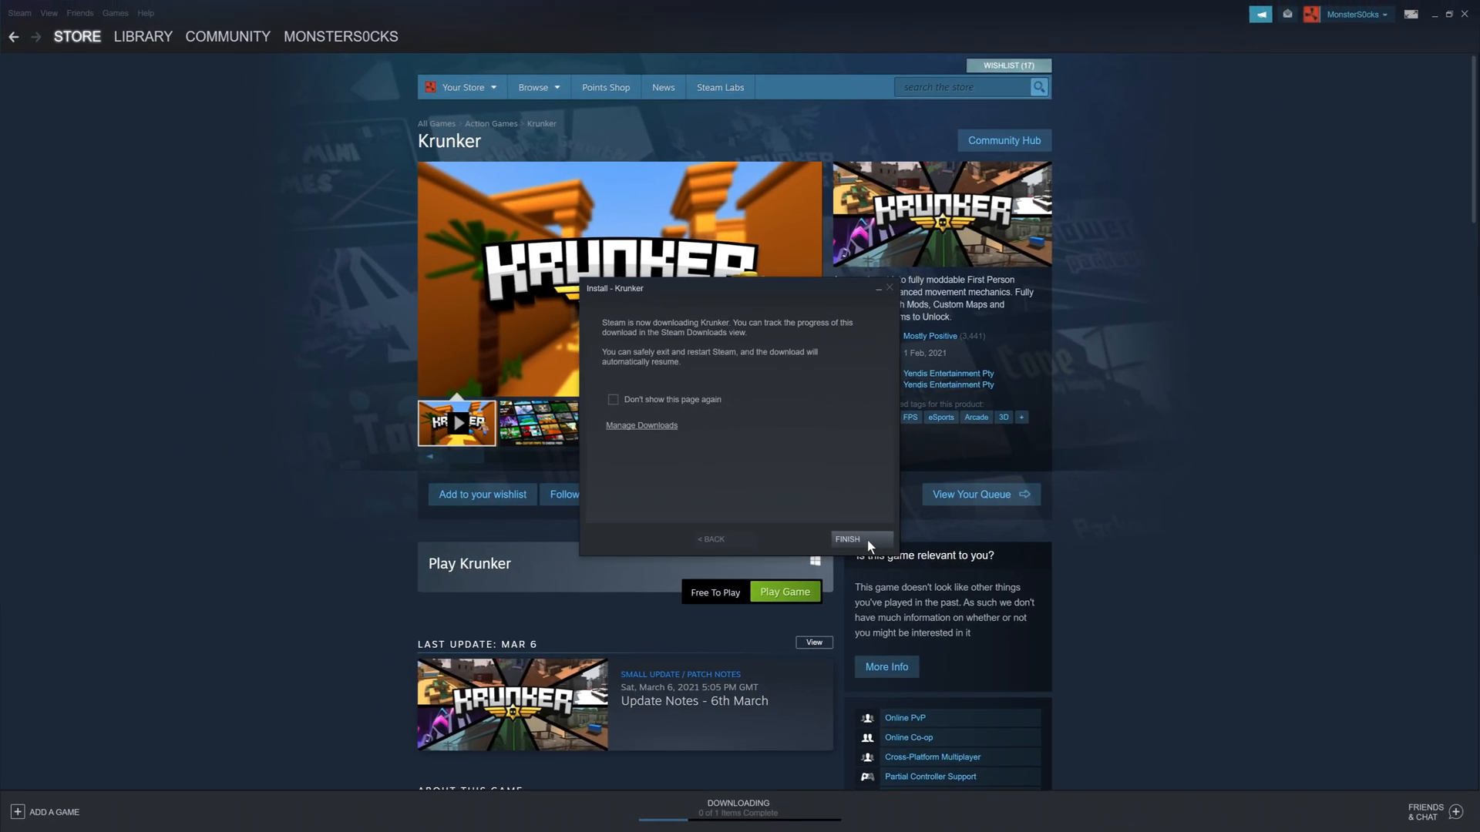
click(846, 539)
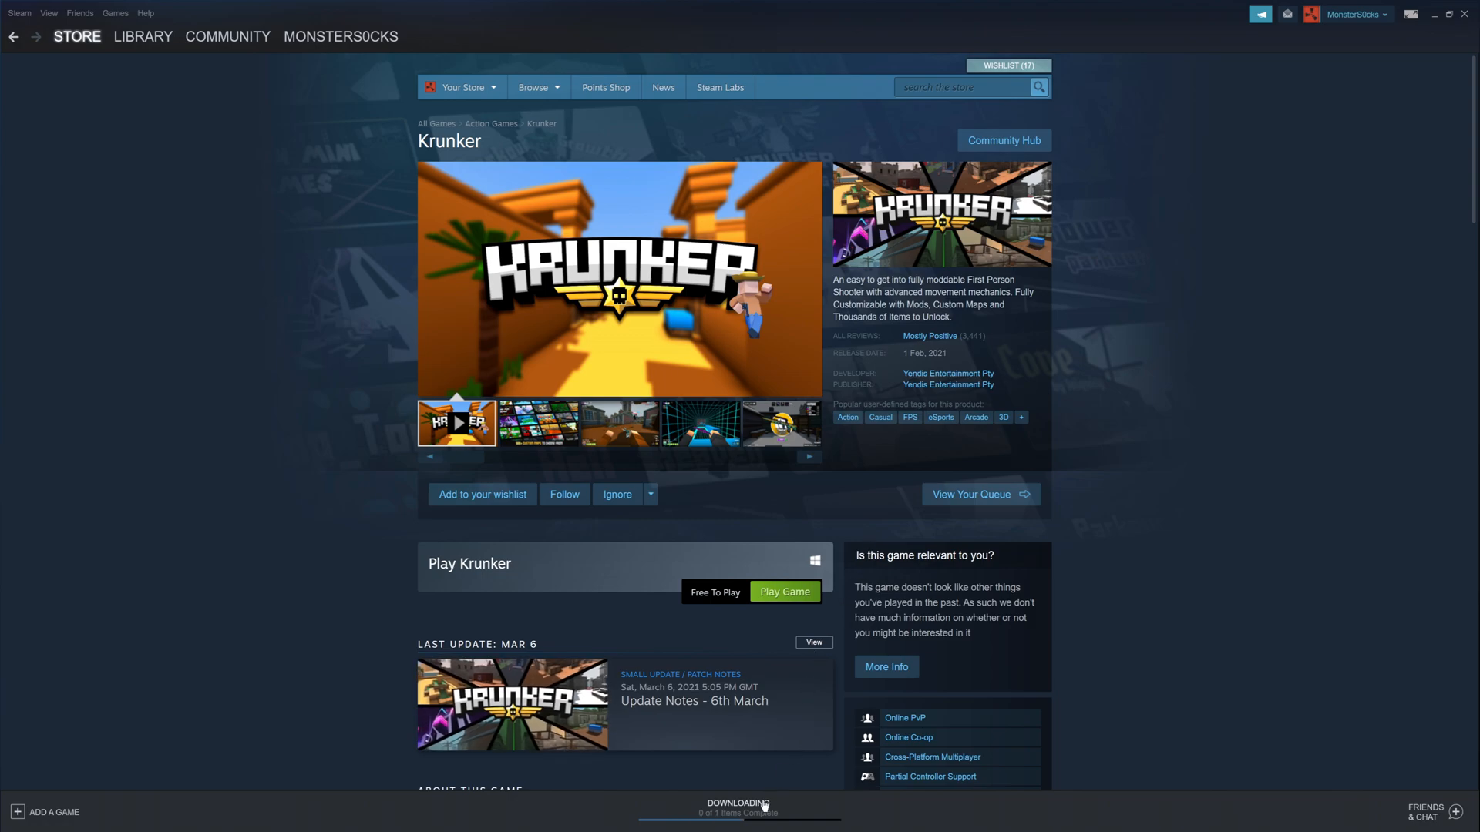
Check the download progress and launch Krunker from the downloads list to its main menu.
click(141, 35)
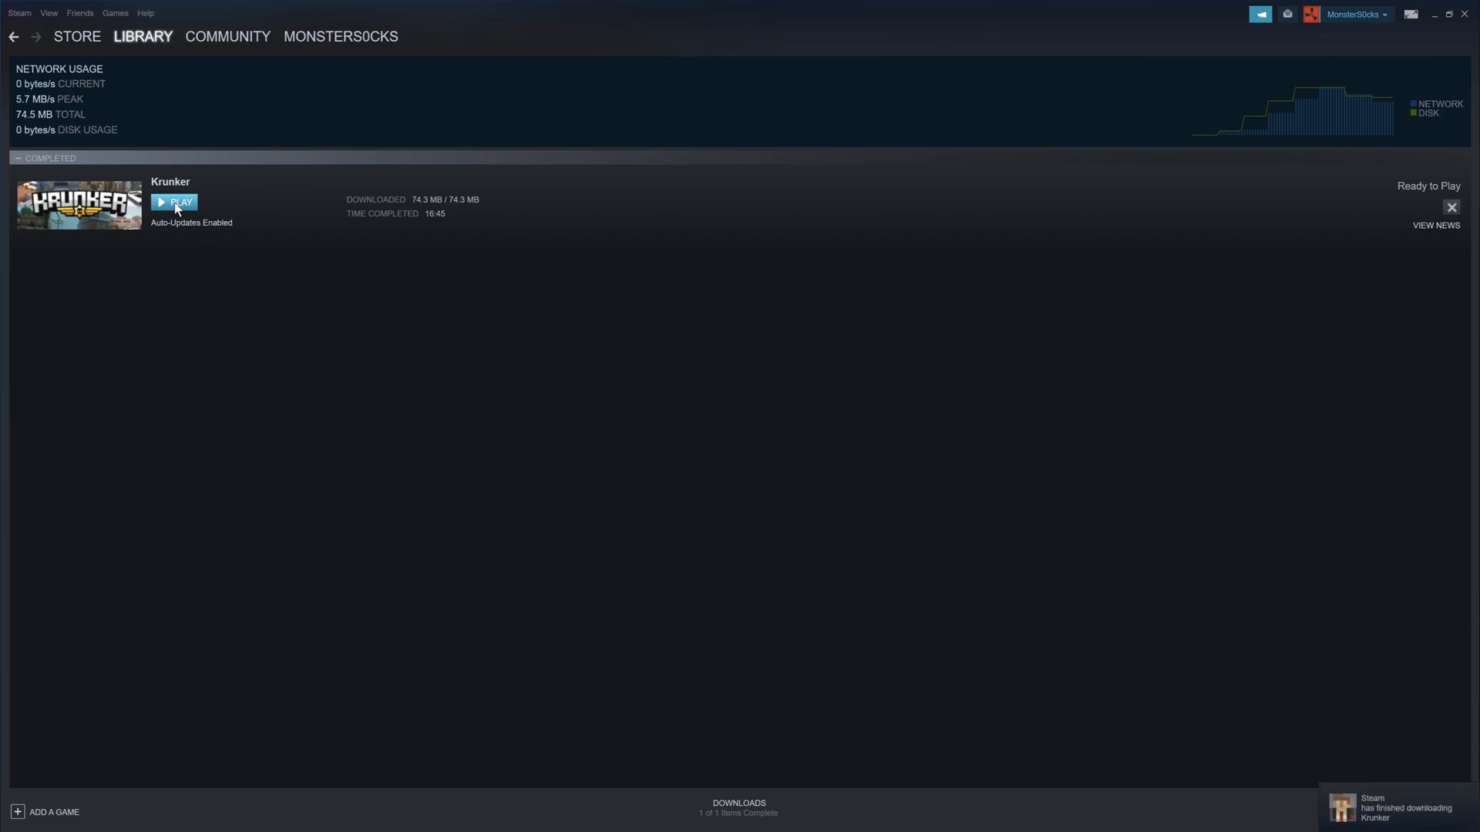
click(178, 202)
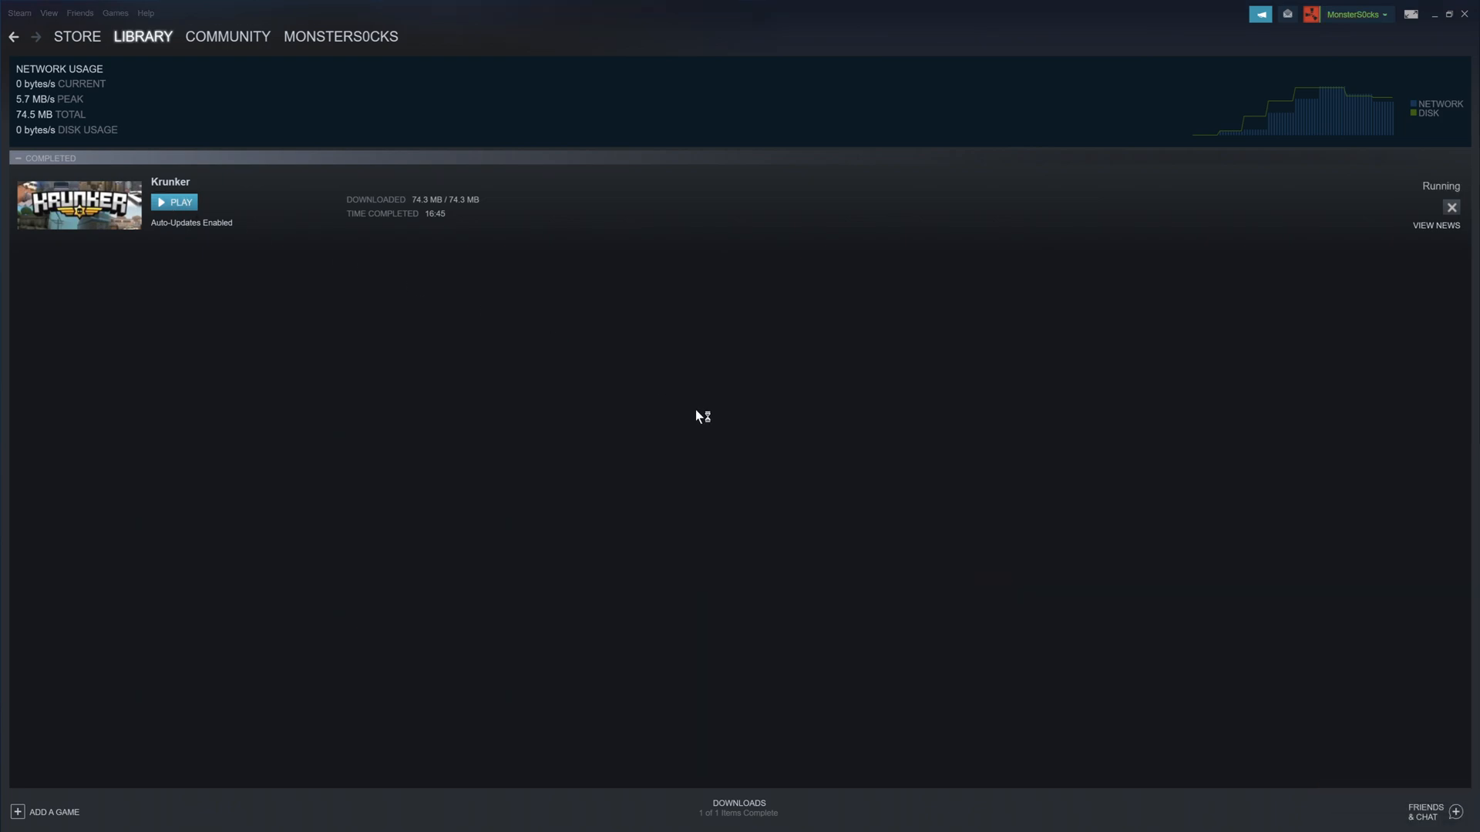
click(174, 202)
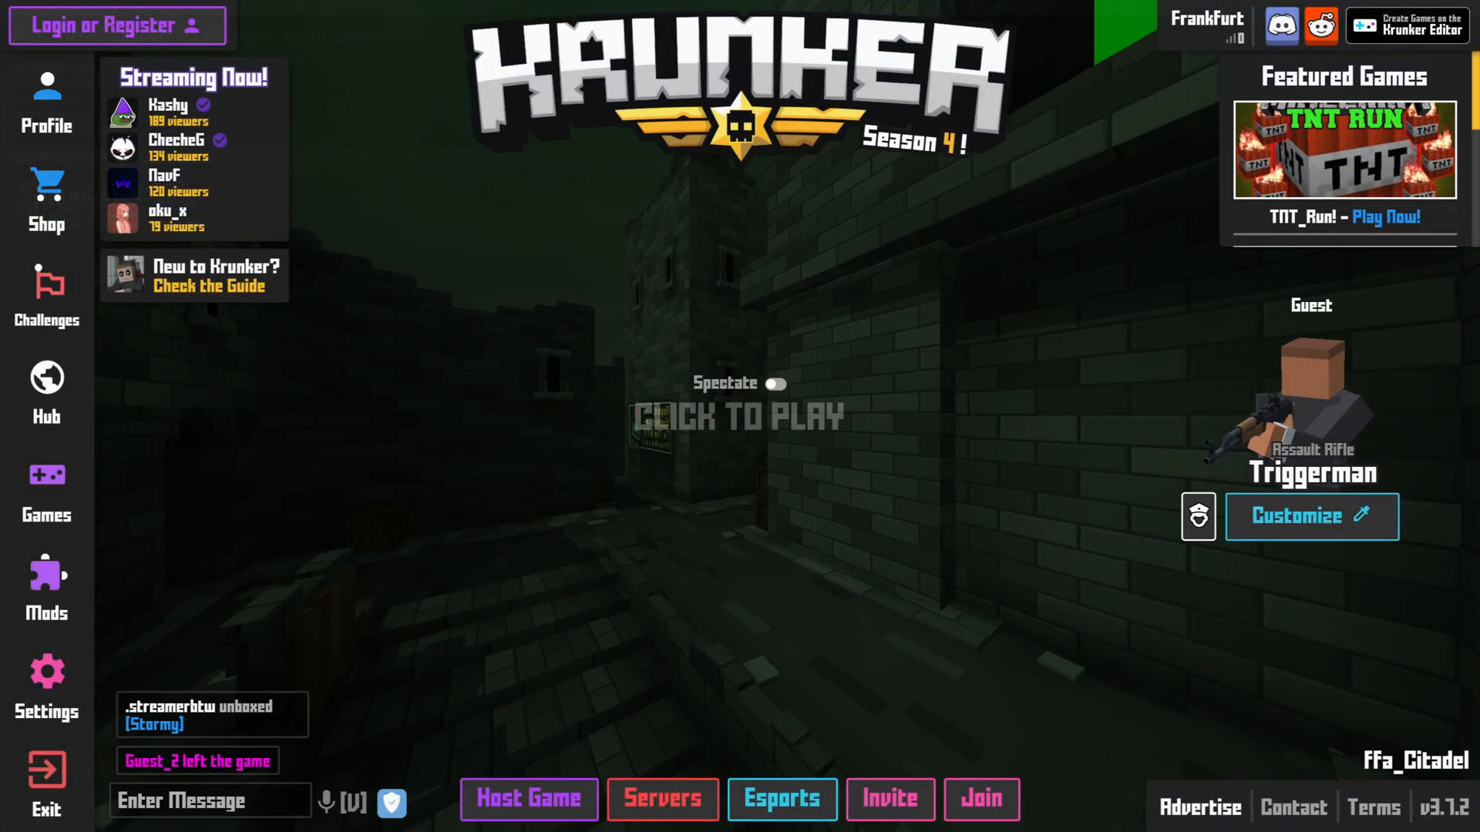